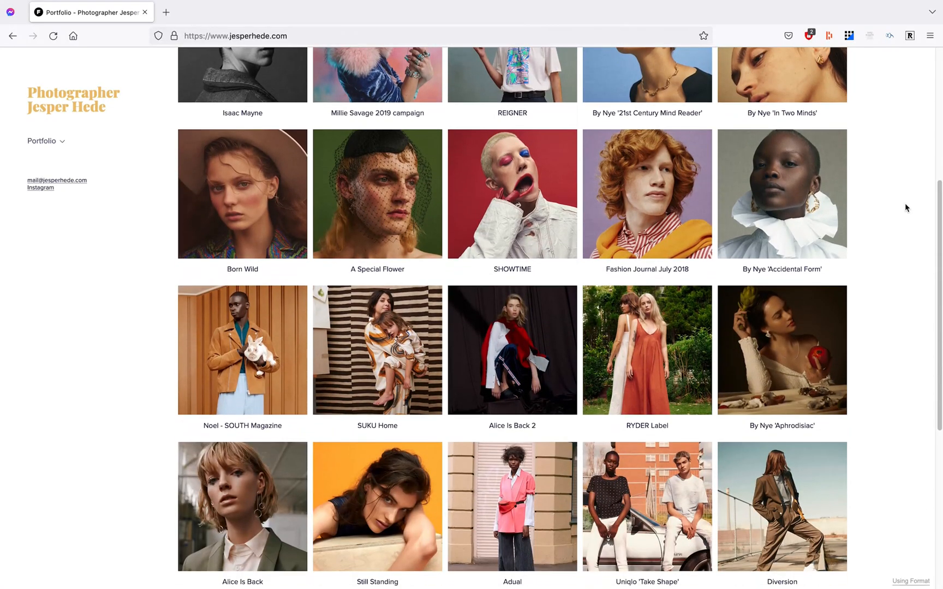
scroll(down, 3)
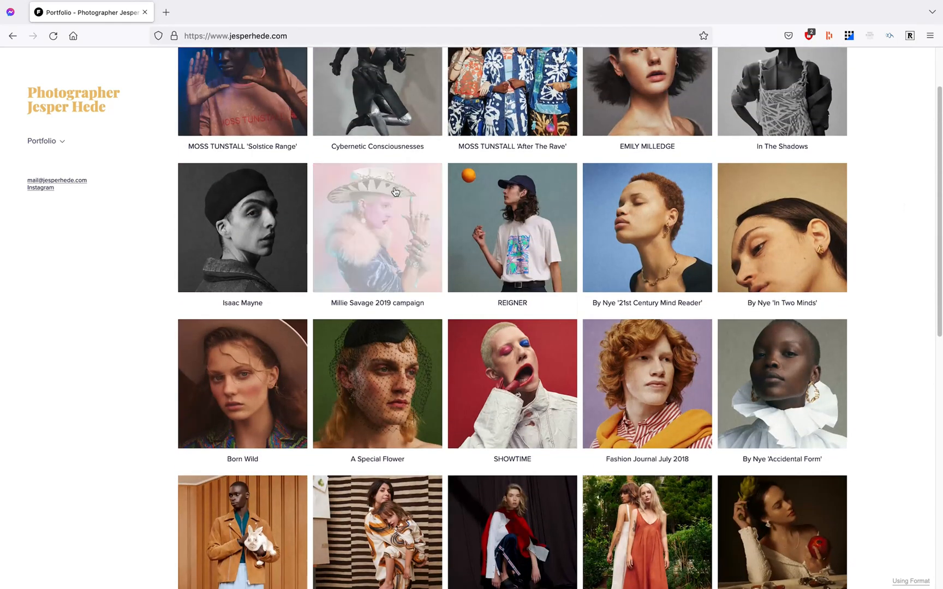
click(377, 228)
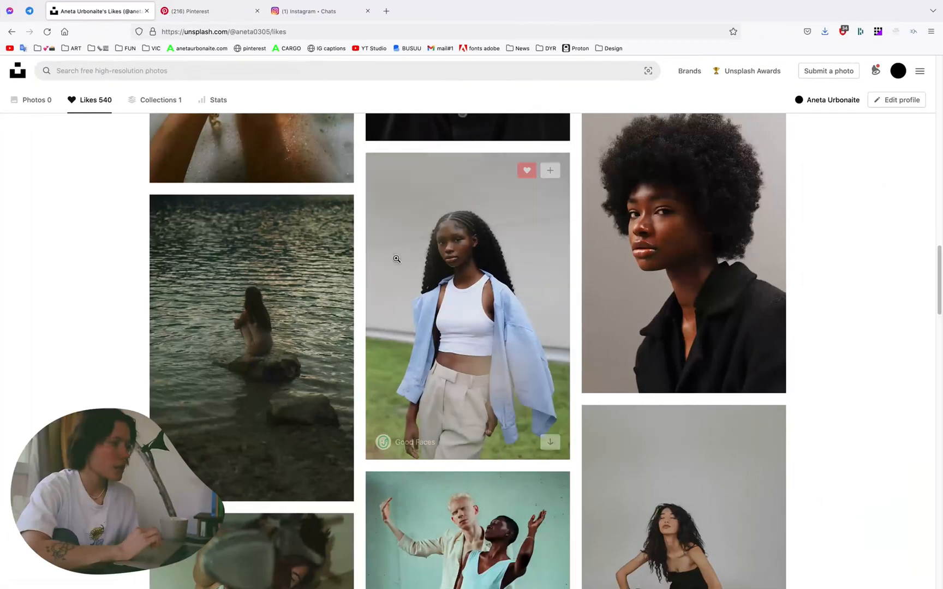
scroll(down, 3)
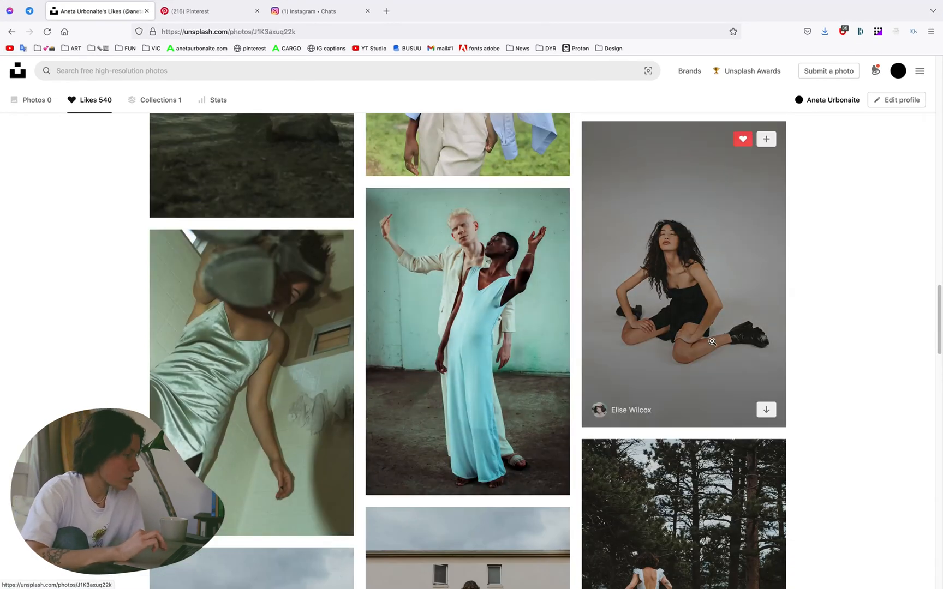
click(682, 273)
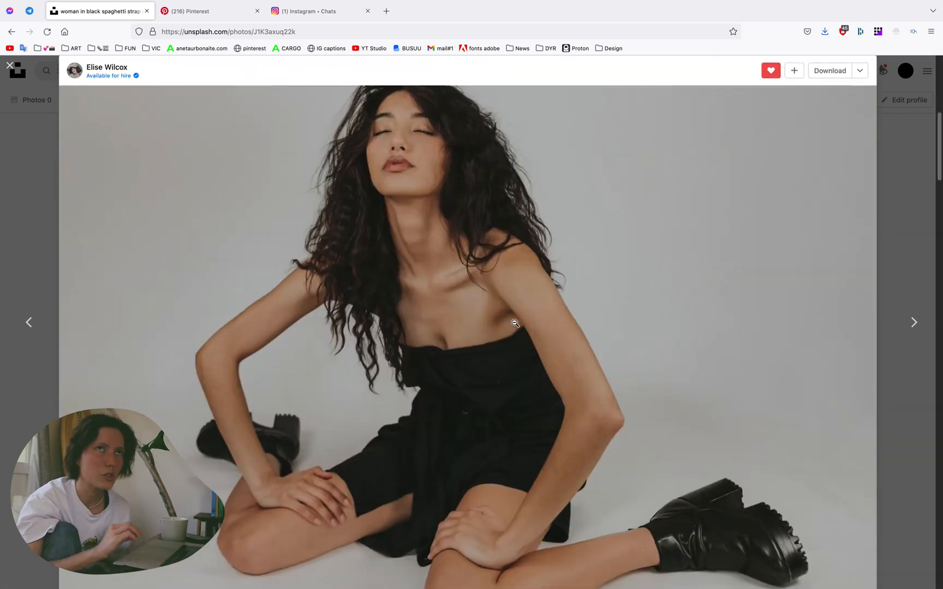
right_click(513, 323)
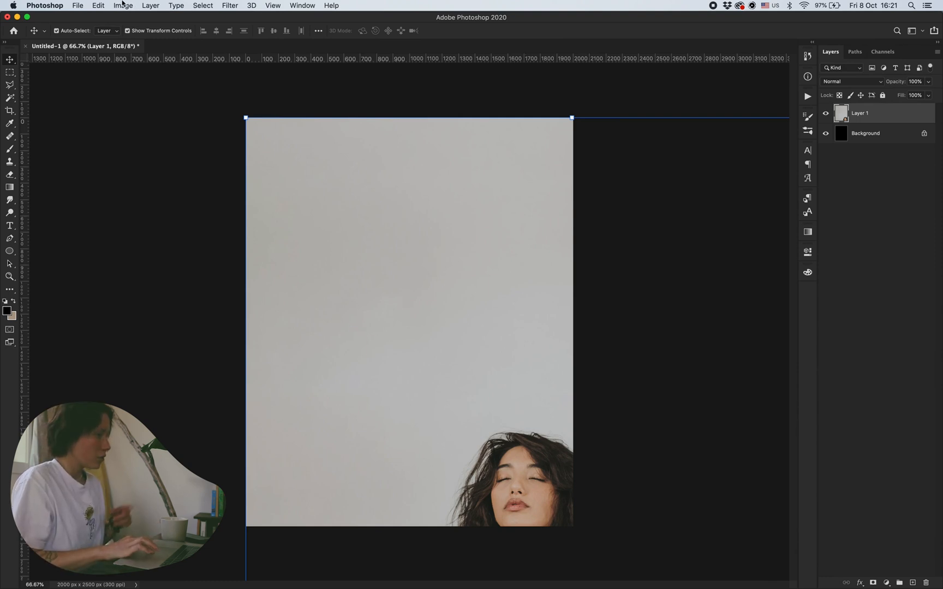
Step: Look up the ⌘E Convert to Smart Object shortcut in Keyboard Shortcuts
click(98, 6)
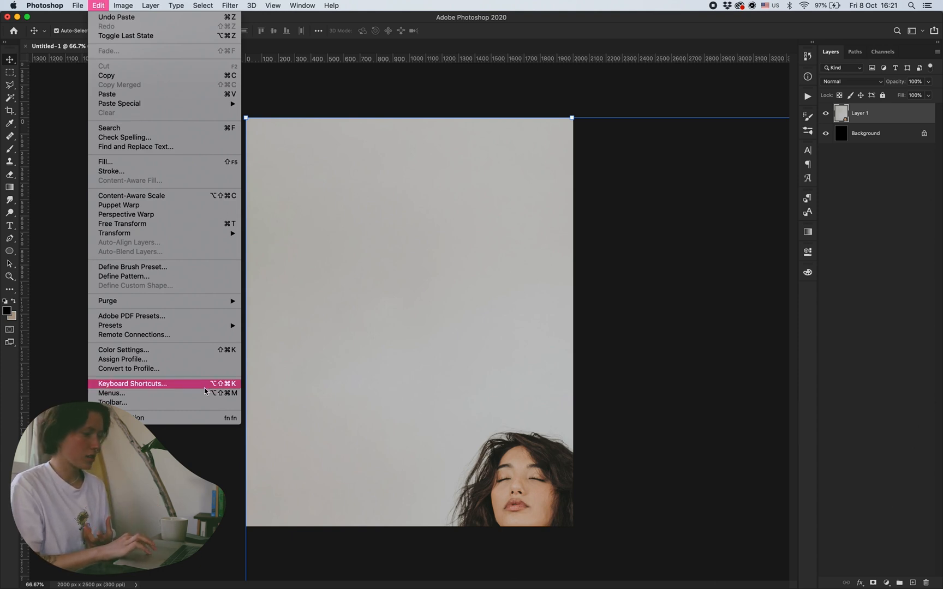
click(132, 384)
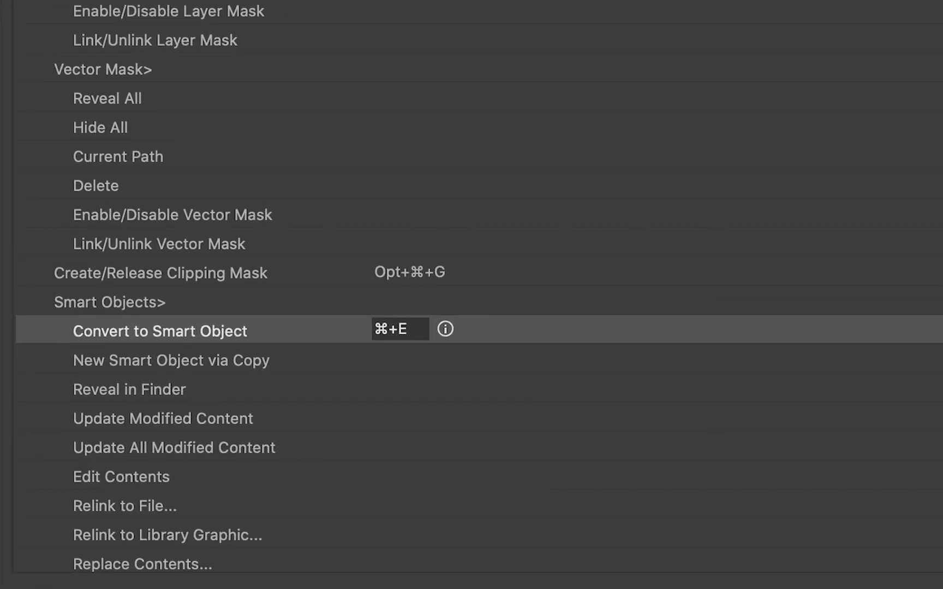
click(160, 331)
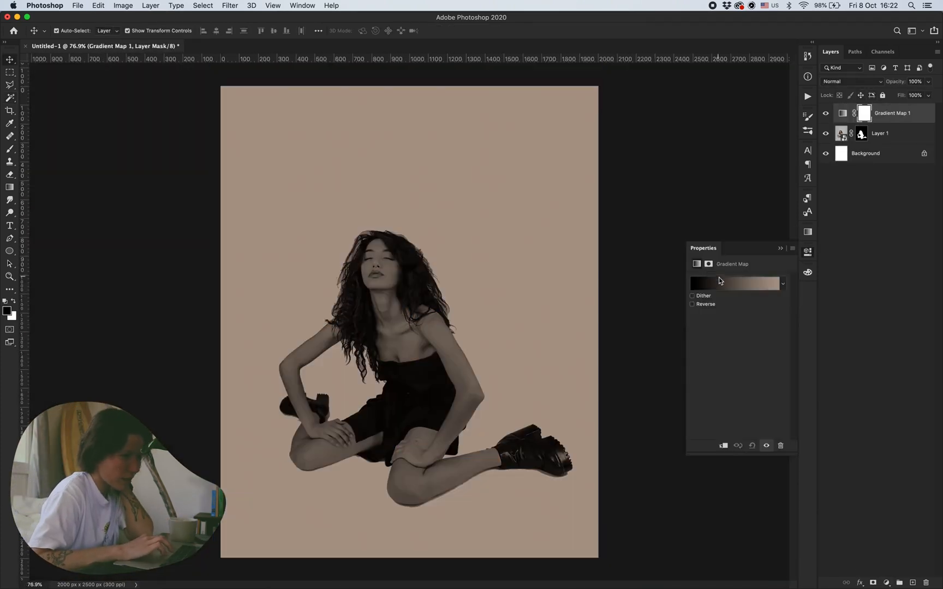
Step: Reverse the gradient map and apply a green-blue preset from the Greens folder
click(692, 304)
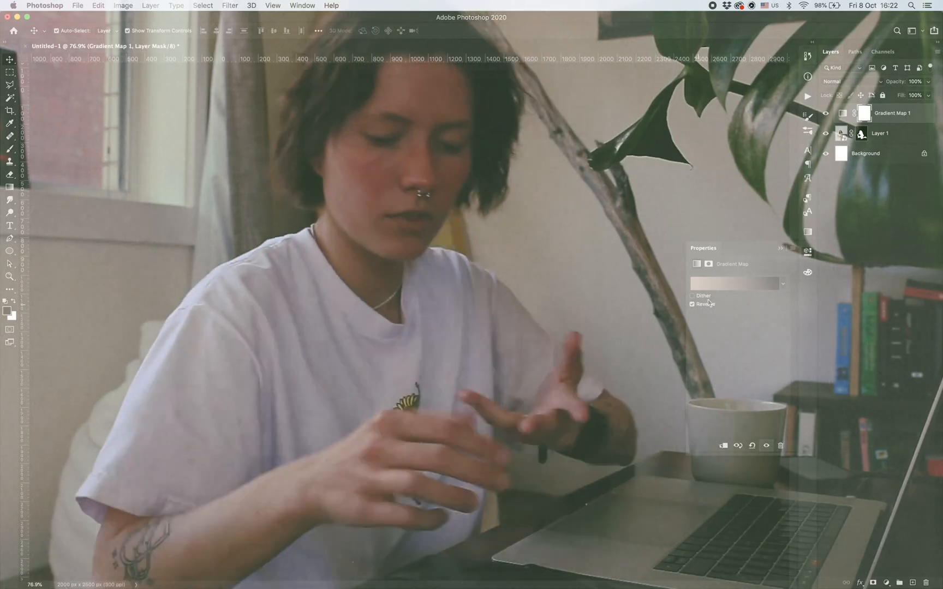
click(731, 283)
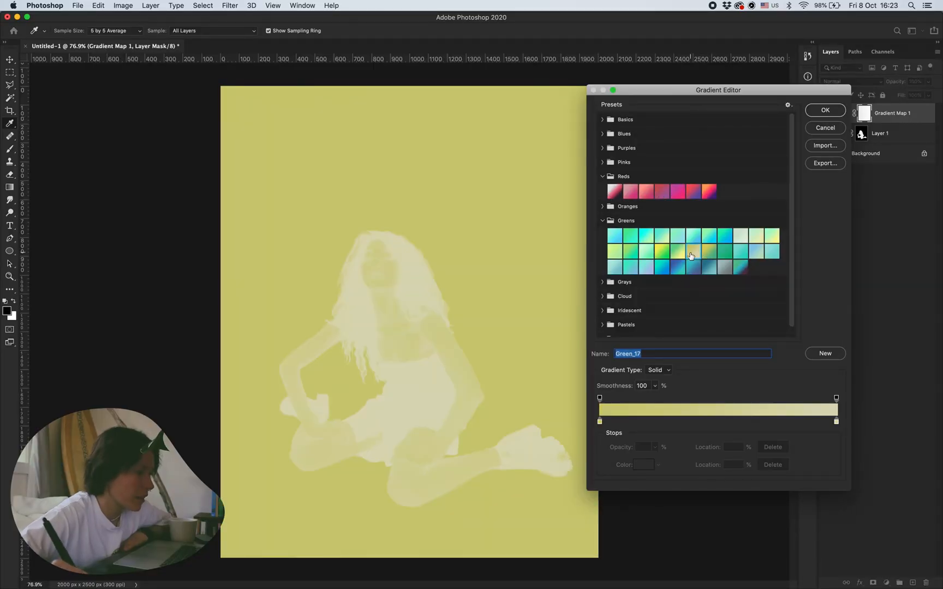
click(824, 110)
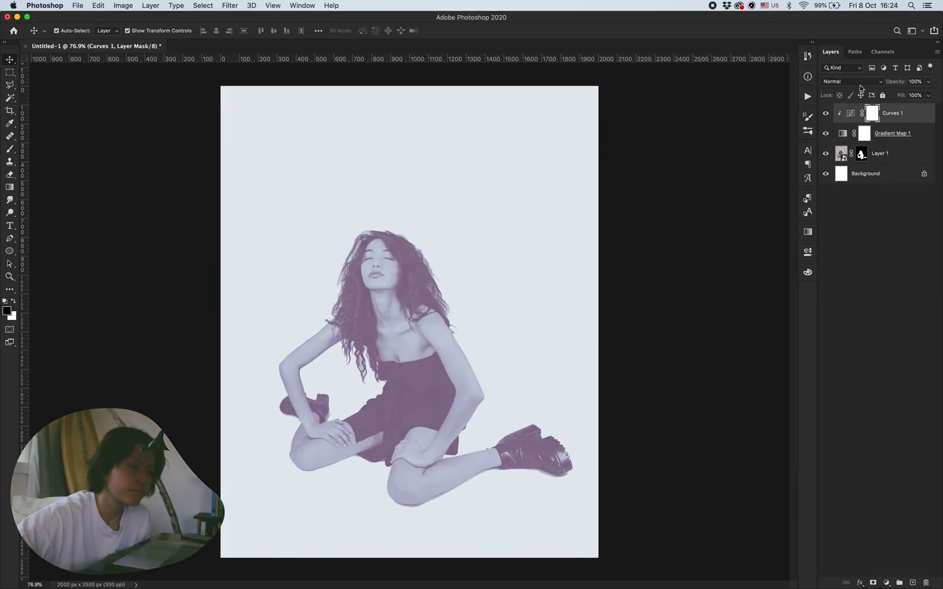
Step: Add Levels (inputs 77/1.22/170, output 0–225) and shift Layer 1 slightly left
click(887, 581)
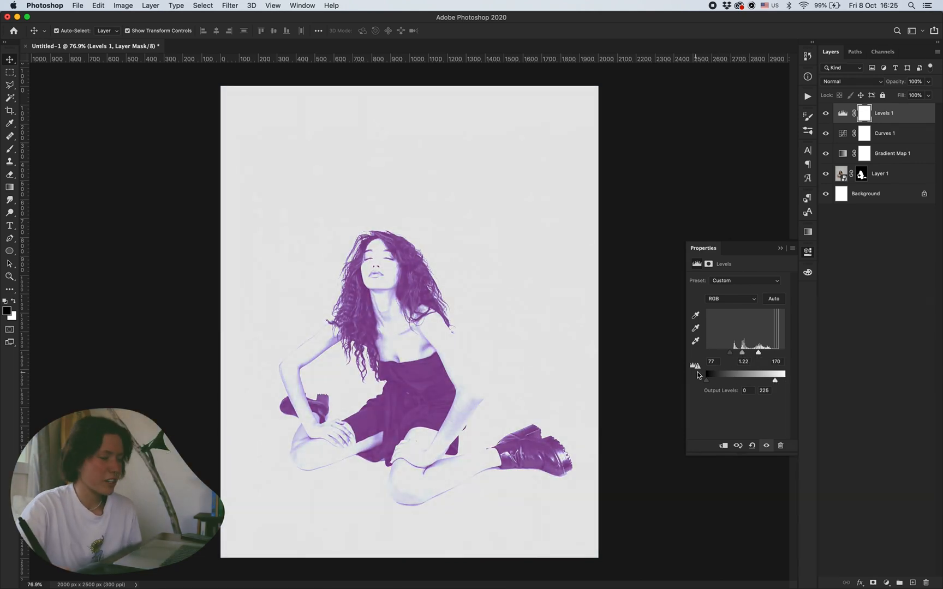
click(879, 173)
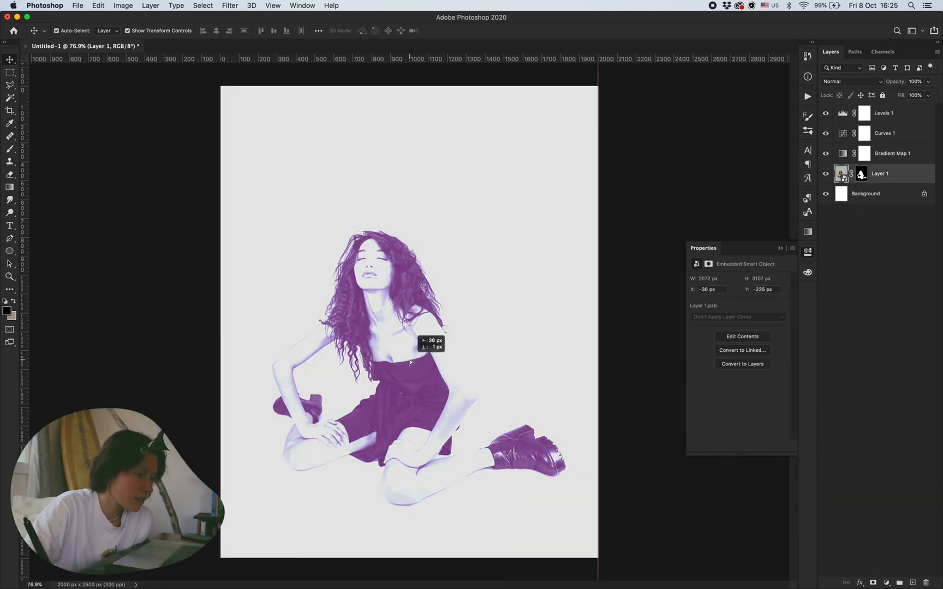
click(884, 113)
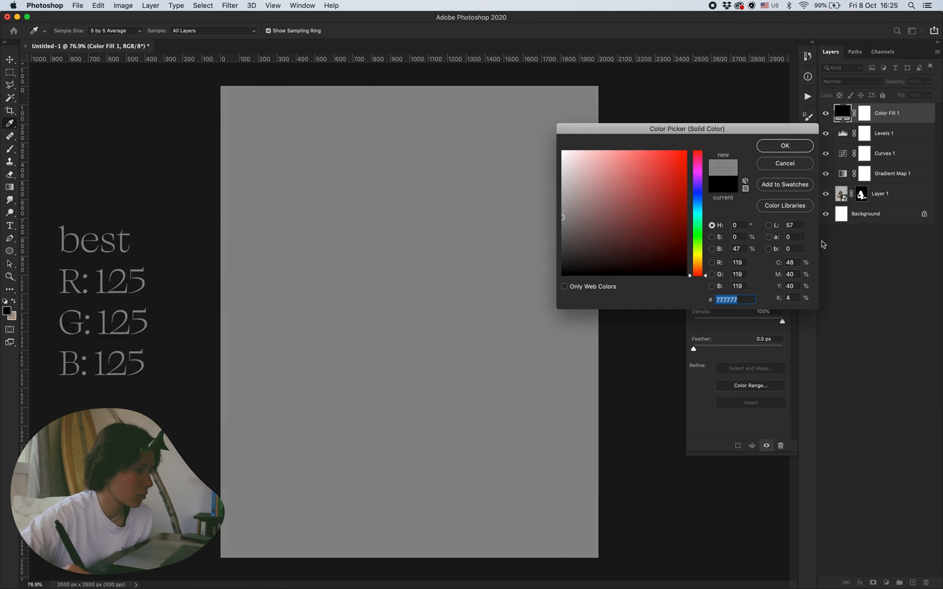
Step: Add a #7a7a7a overlay fill with Add Noise and a 0.5 px Gaussian Blur
click(553, 213)
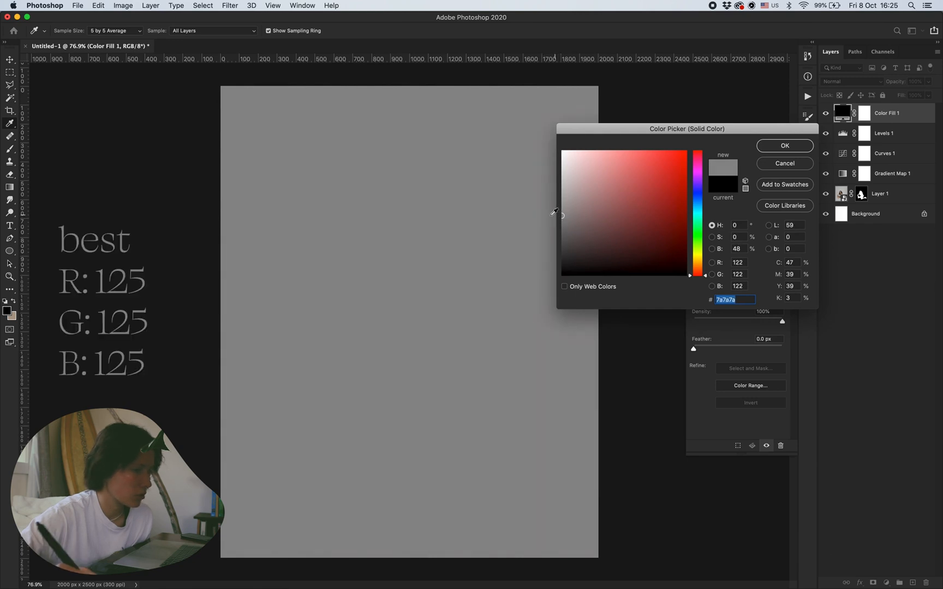
click(784, 146)
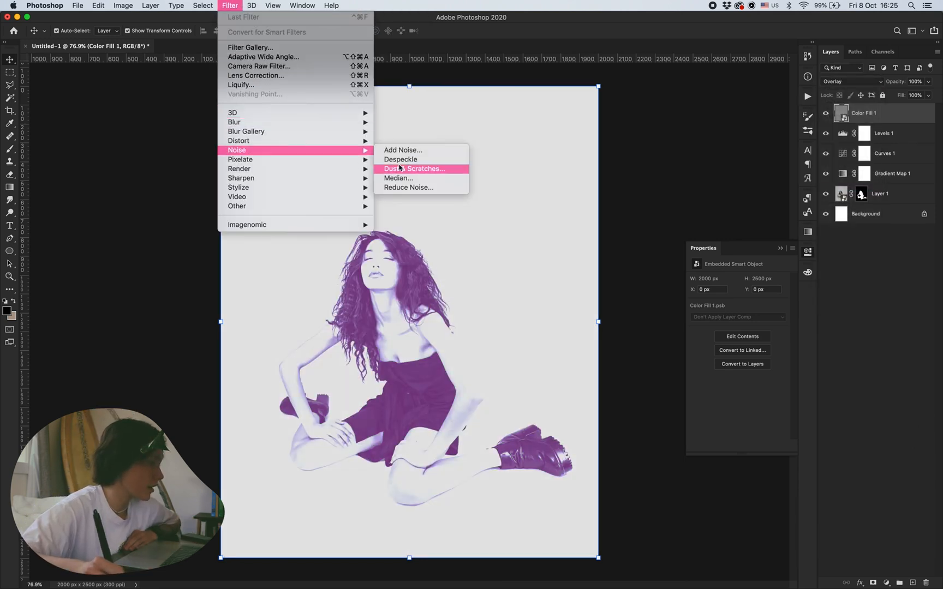
click(402, 150)
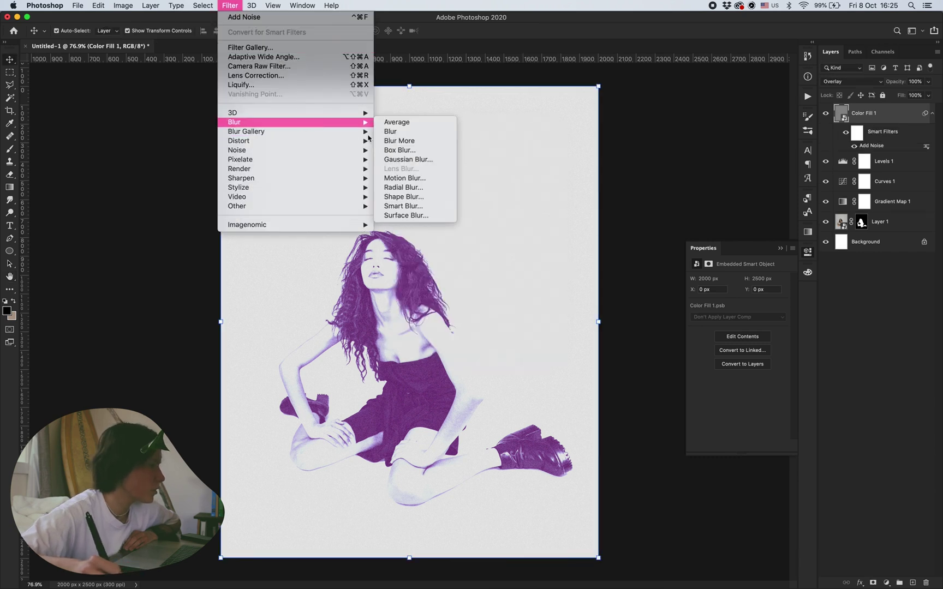
click(407, 159)
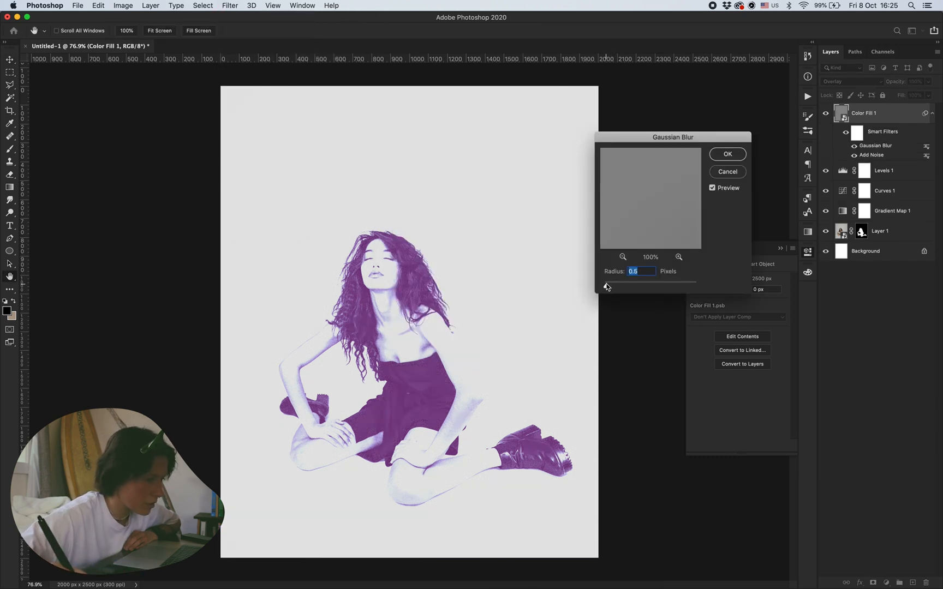
click(726, 153)
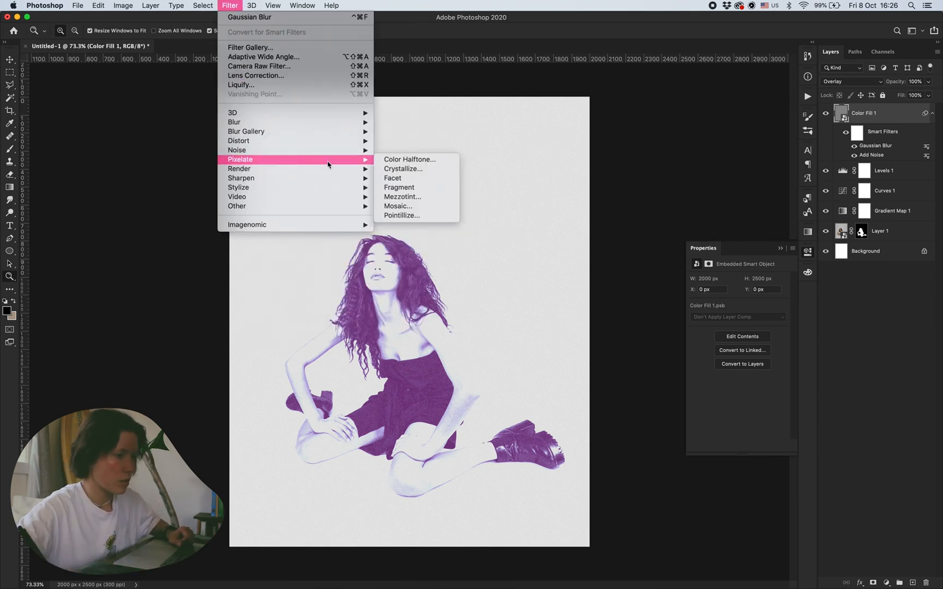
Step: Apply Color Halftone to the grain layer, blended at Luminosity and 32% opacity
click(409, 159)
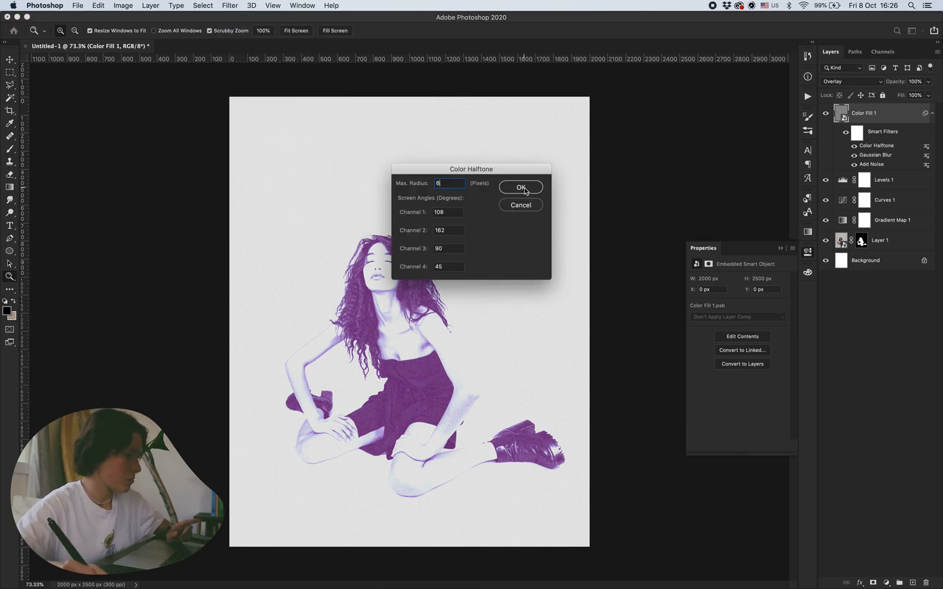
click(519, 188)
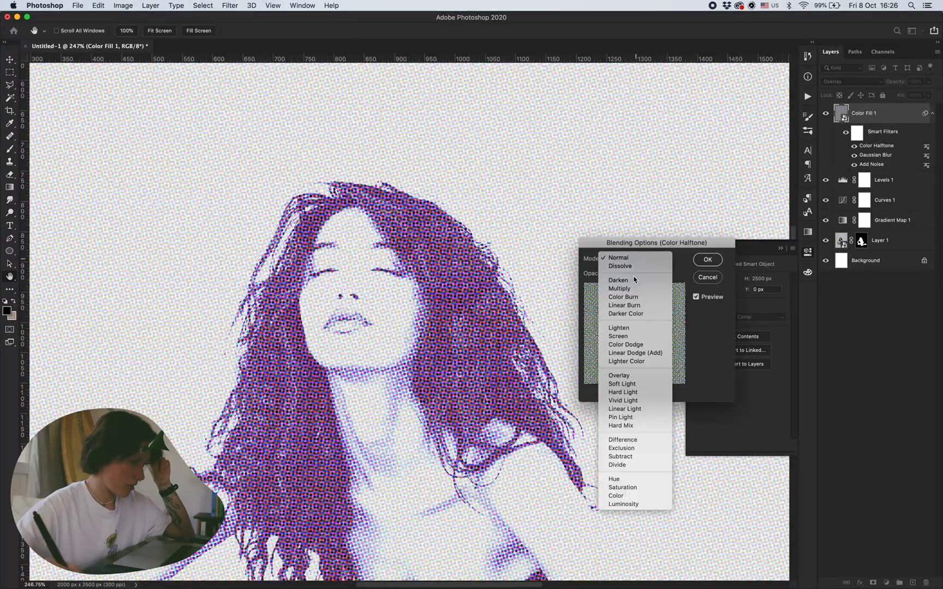
click(623, 504)
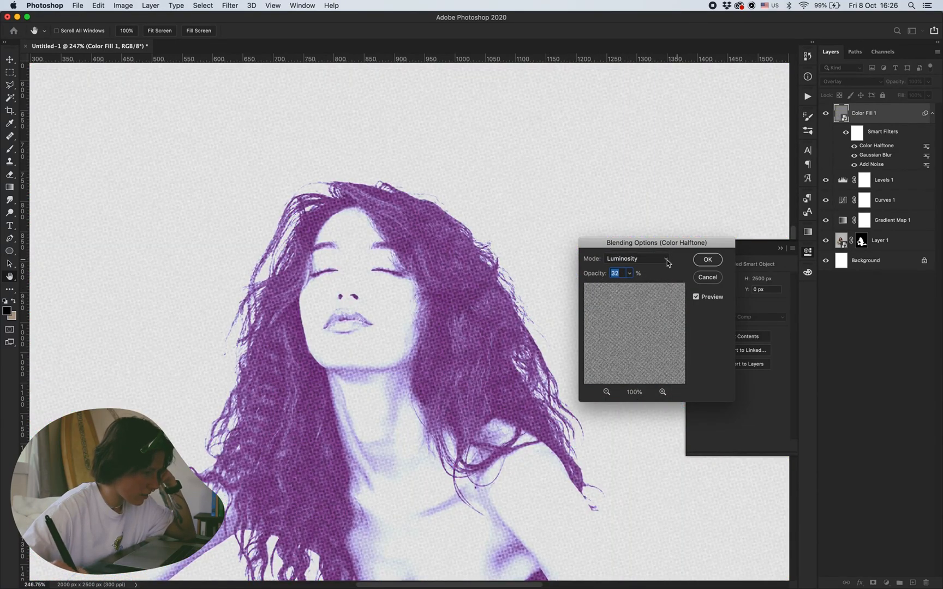
click(707, 260)
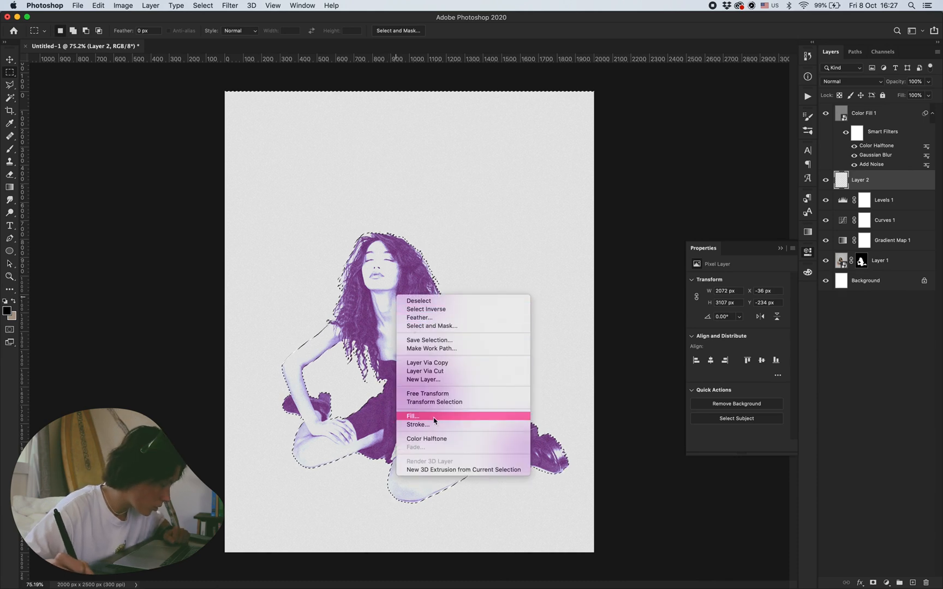
Step: Stroke the model selection 10 px black outside, then select all three outline layers
click(412, 416)
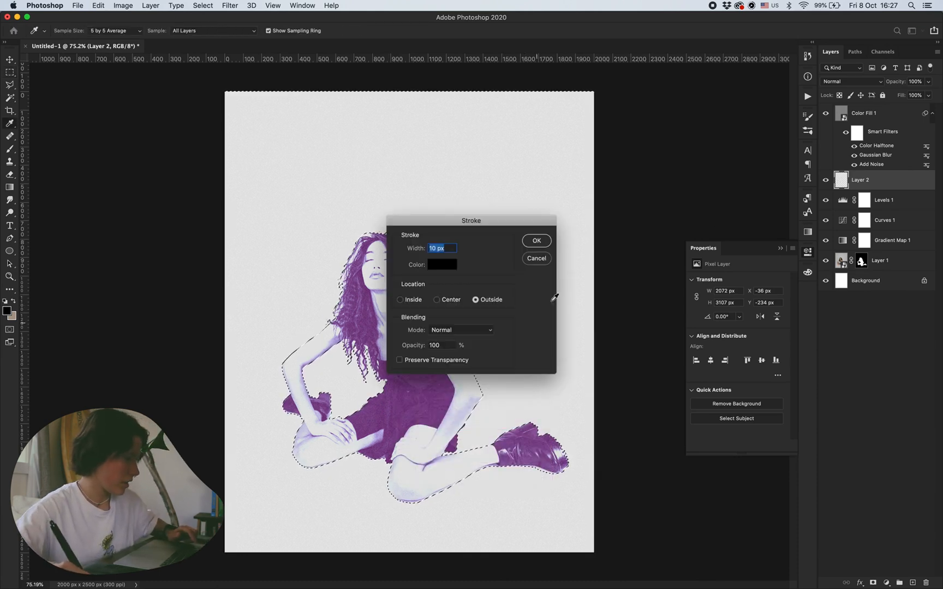
click(535, 240)
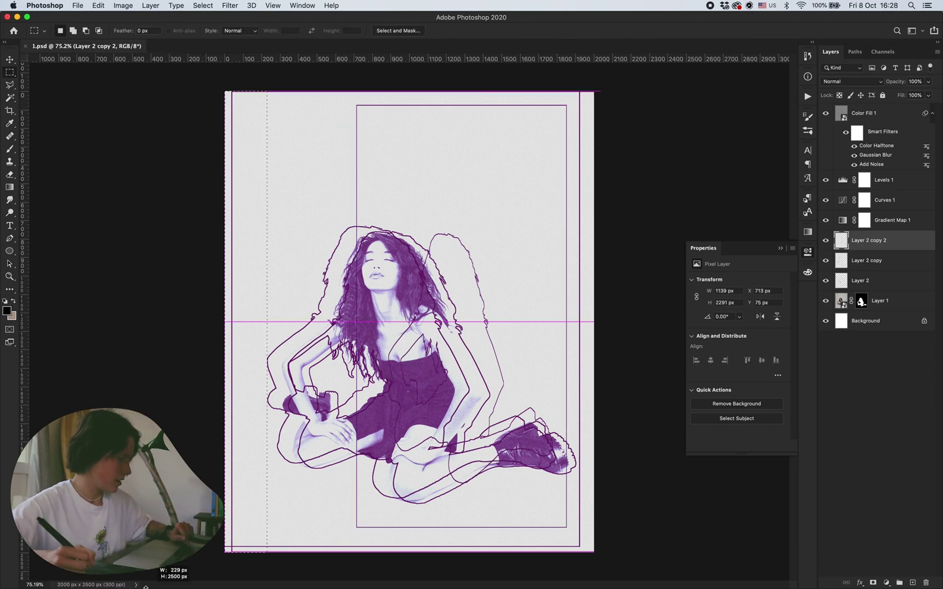
click(860, 281)
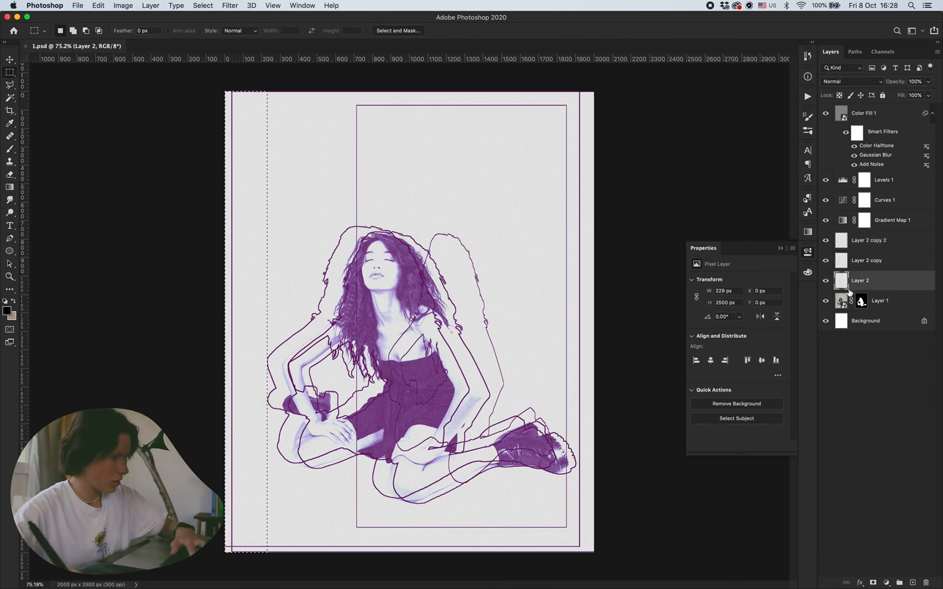
click(868, 240)
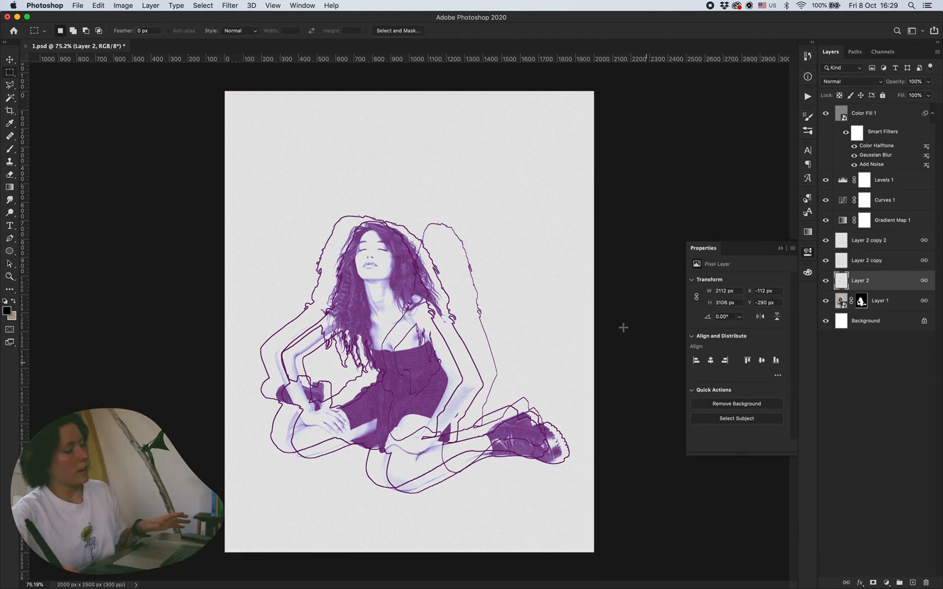
Step: Add a solid-colour backdrop fill, shift its hue, and clip the gradient map to the group
click(865, 321)
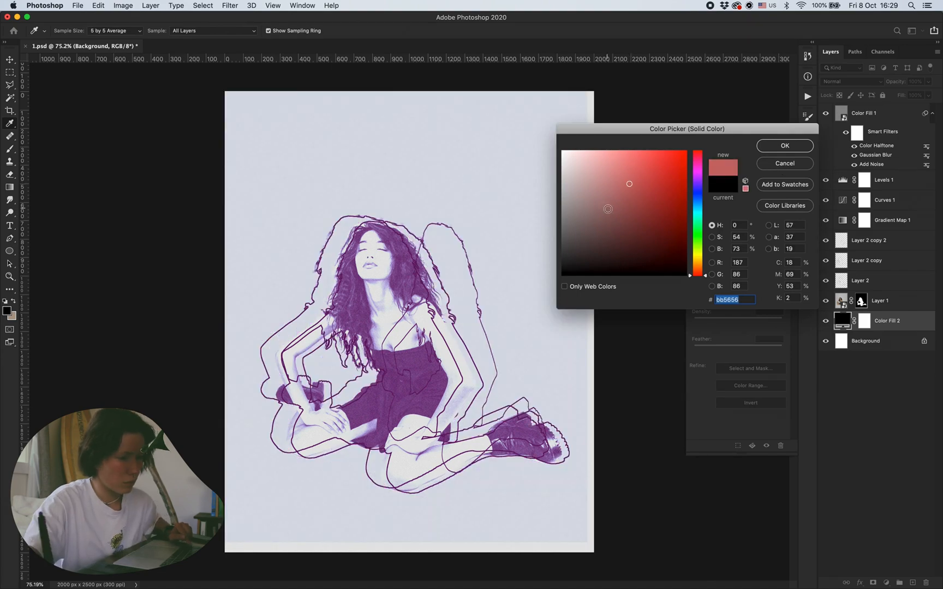
click(783, 145)
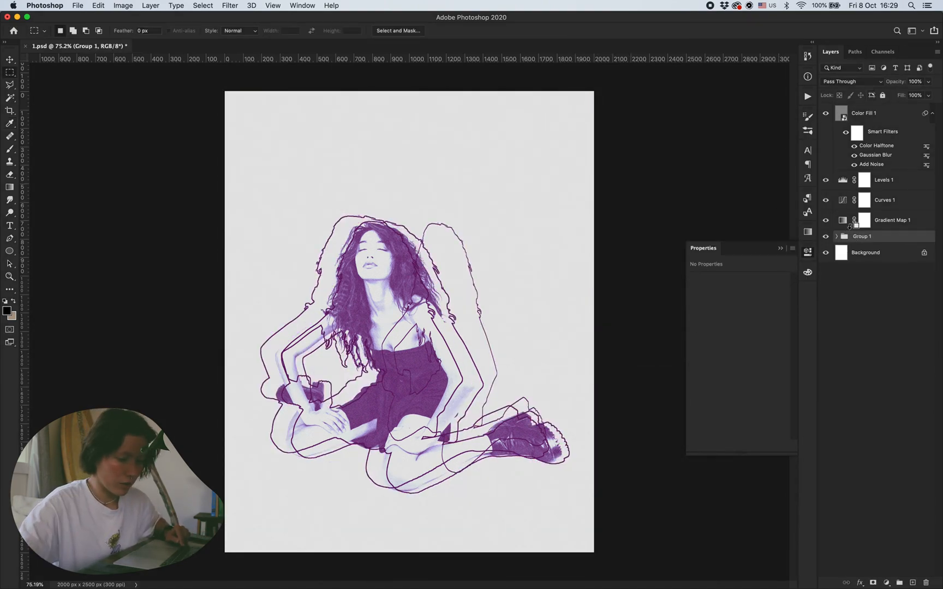
click(884, 582)
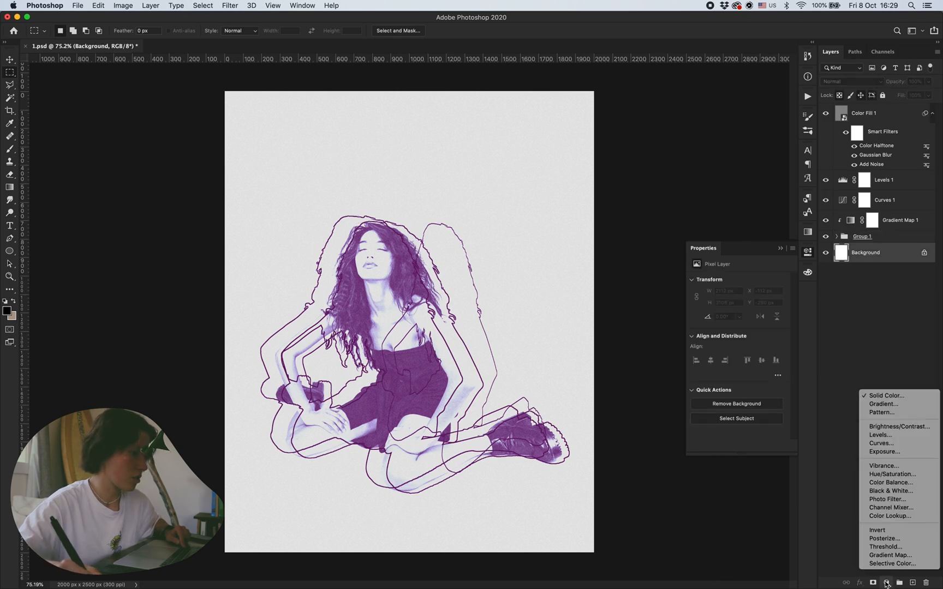
click(885, 395)
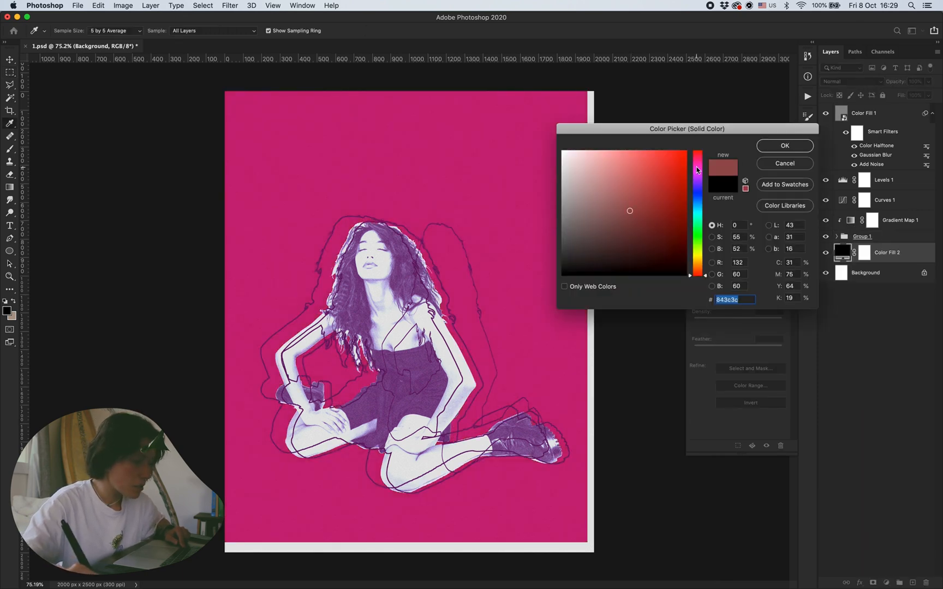
click(696, 244)
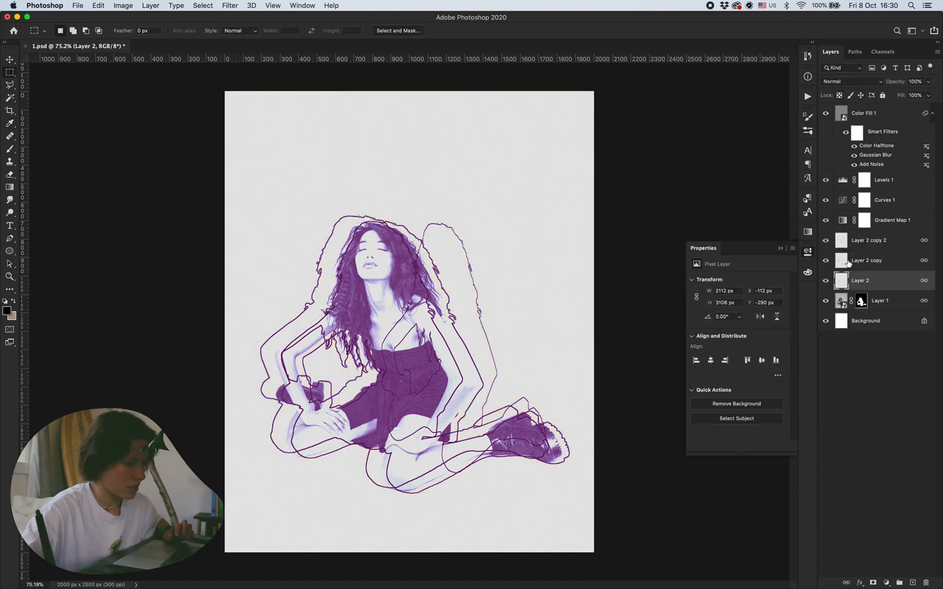
mouse_move(633, 248)
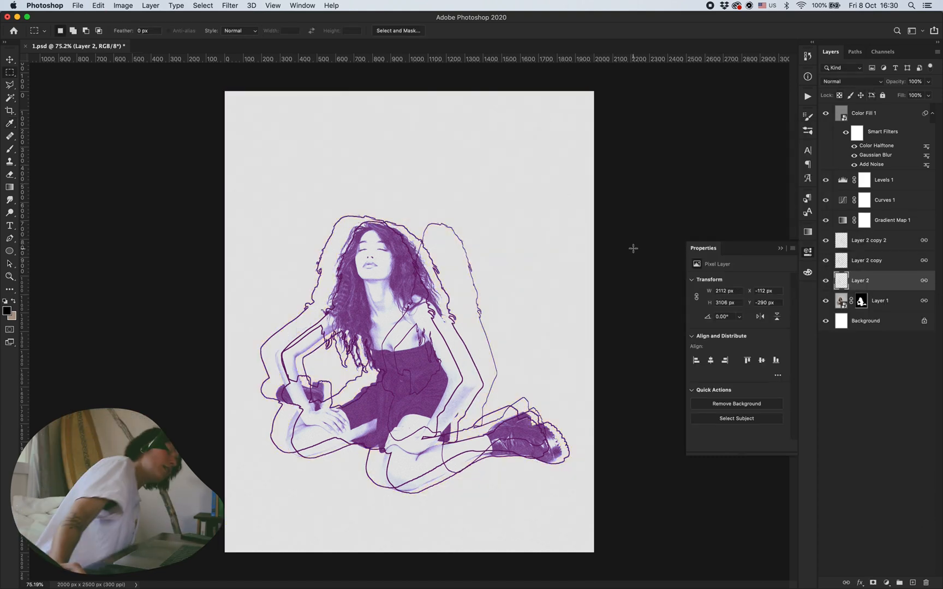
Step: Add a new frame layer with 80 px margin guides from New Guide Layout
click(868, 240)
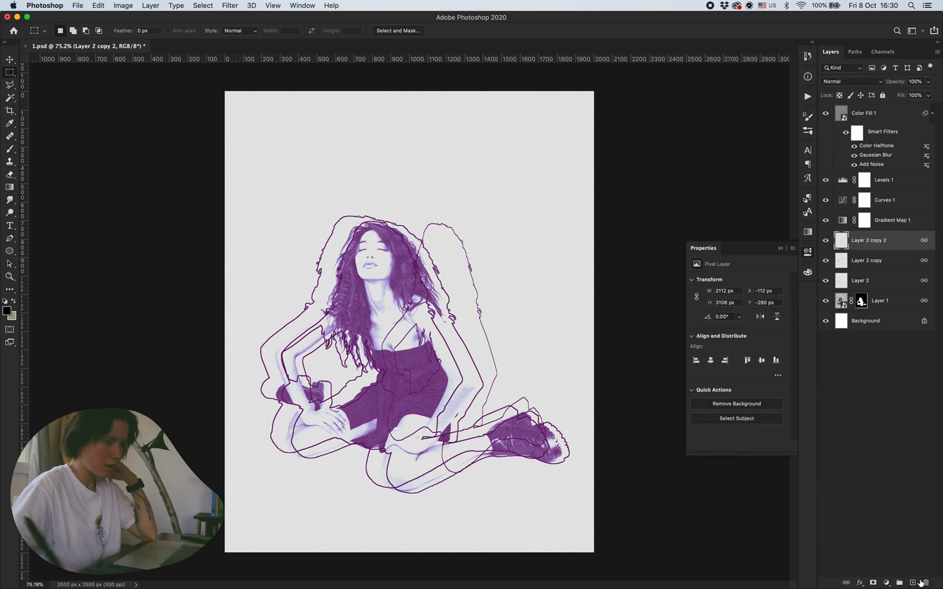
click(272, 5)
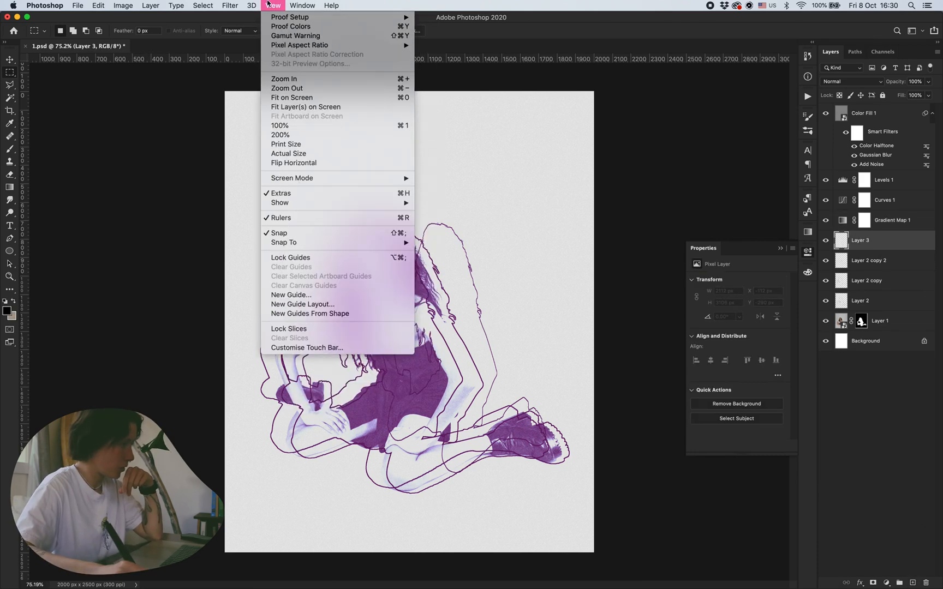
click(310, 305)
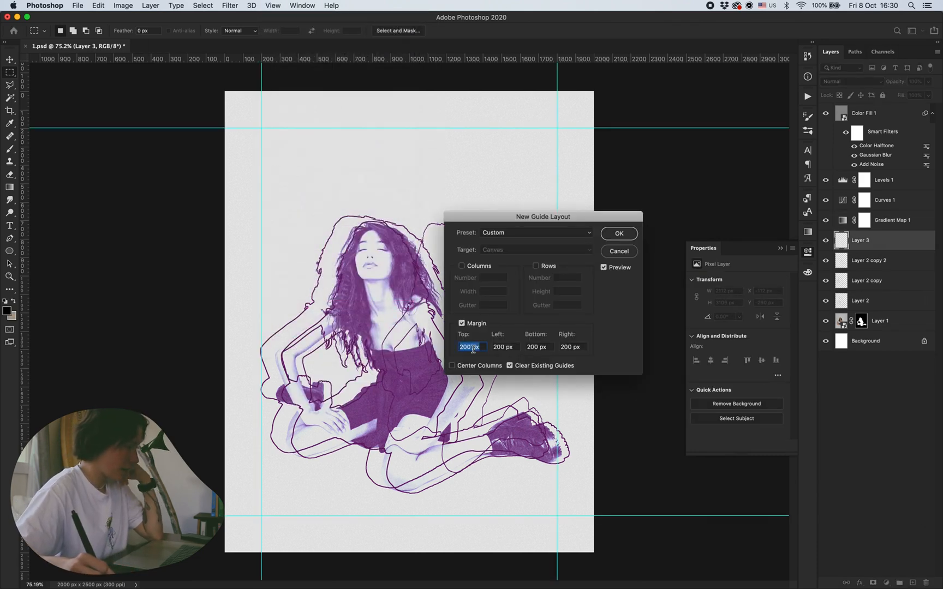
text(100)
click(538, 346)
text(8)
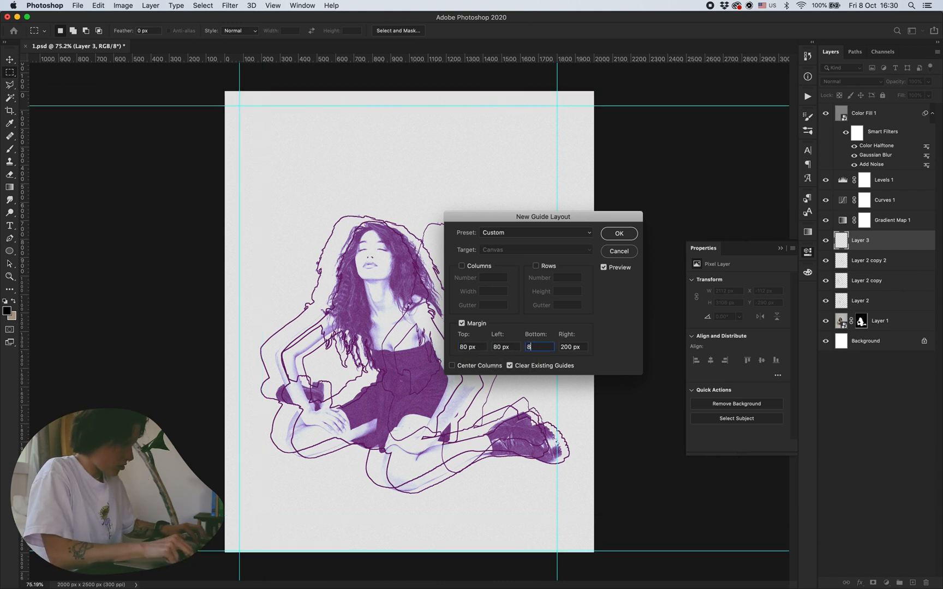
click(618, 234)
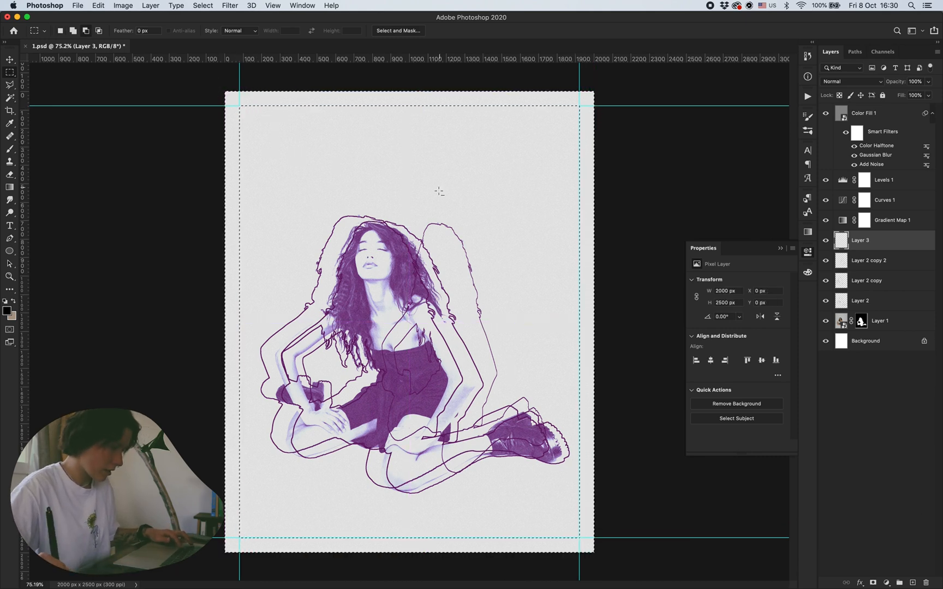
Step: Fill the border selection with purple and soften it with Gaussian Blur
right_click(438, 191)
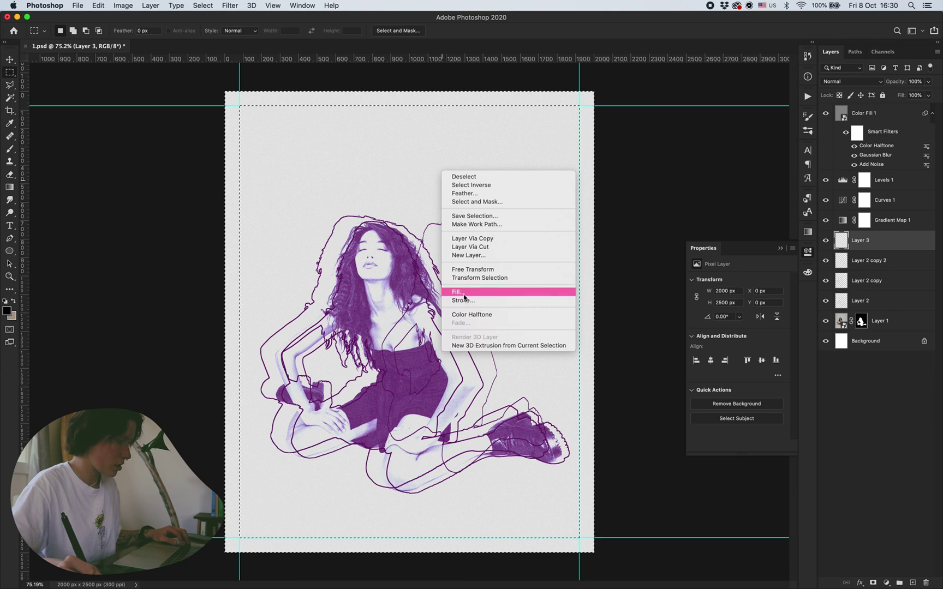
click(457, 291)
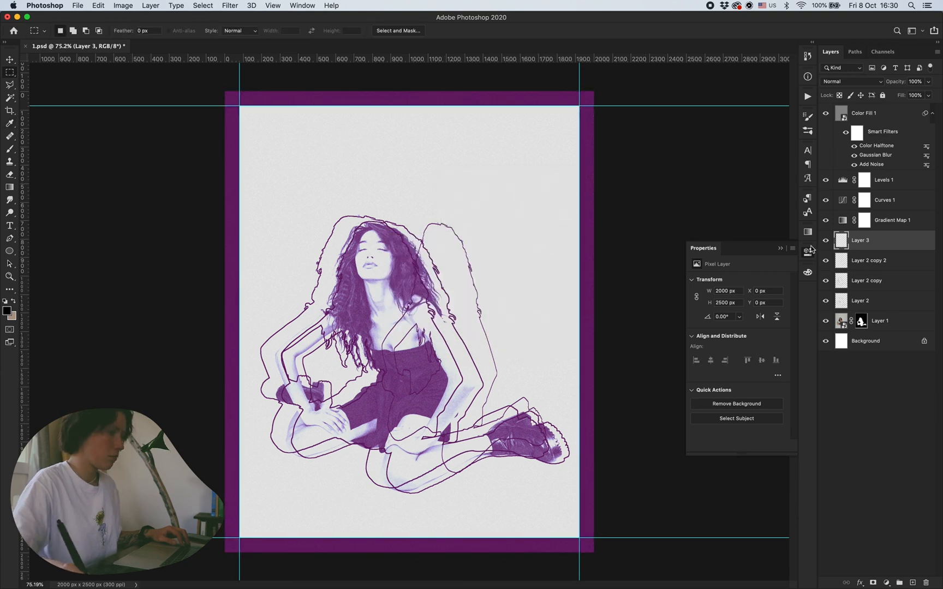
click(252, 6)
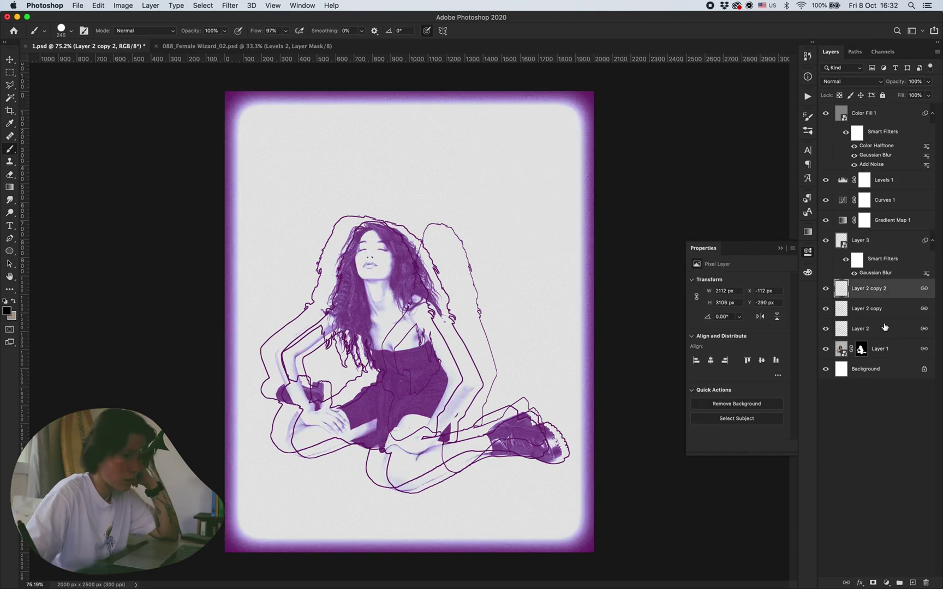
click(883, 179)
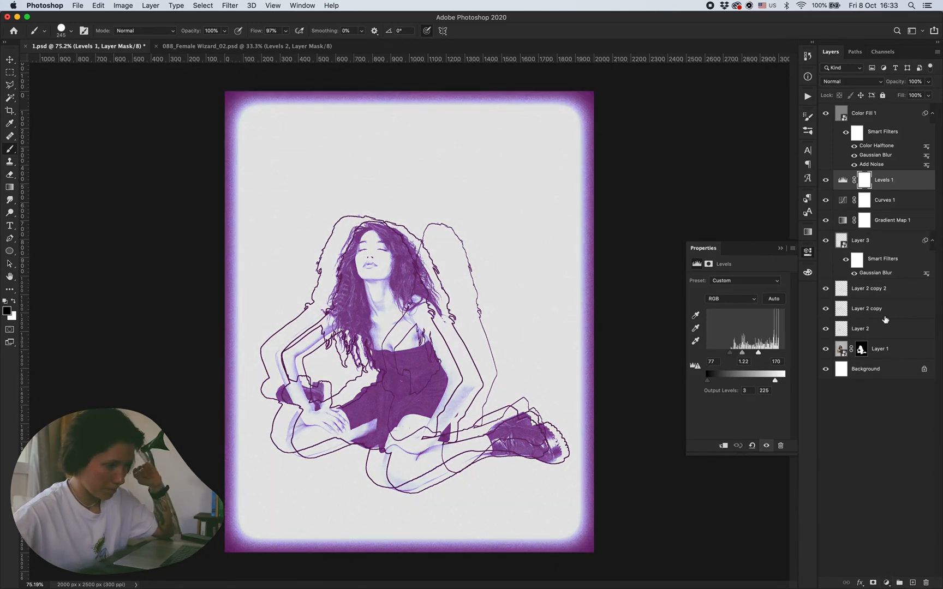
Step: Set the star layers' blend mode, trying Screen before settling on Darken
click(868, 301)
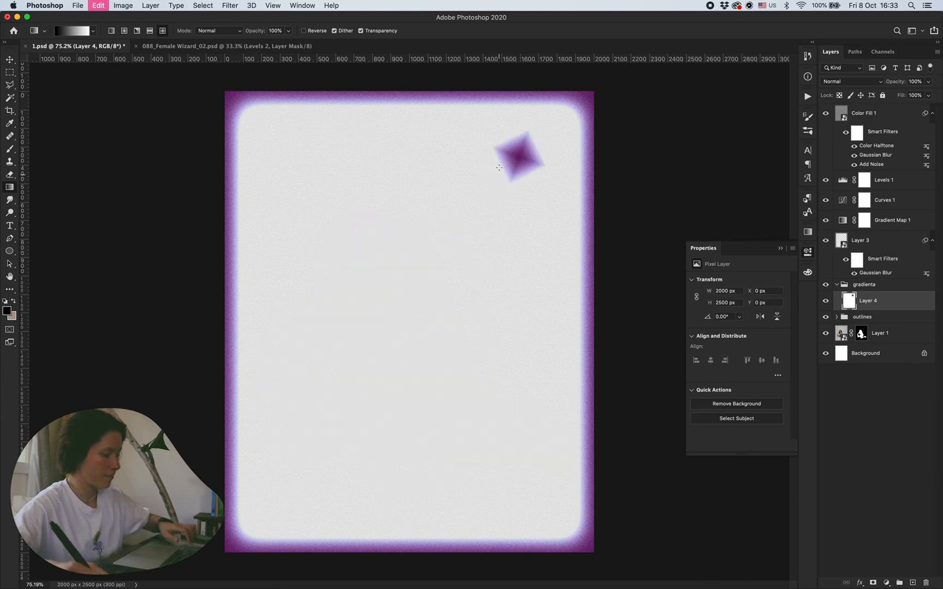
click(850, 81)
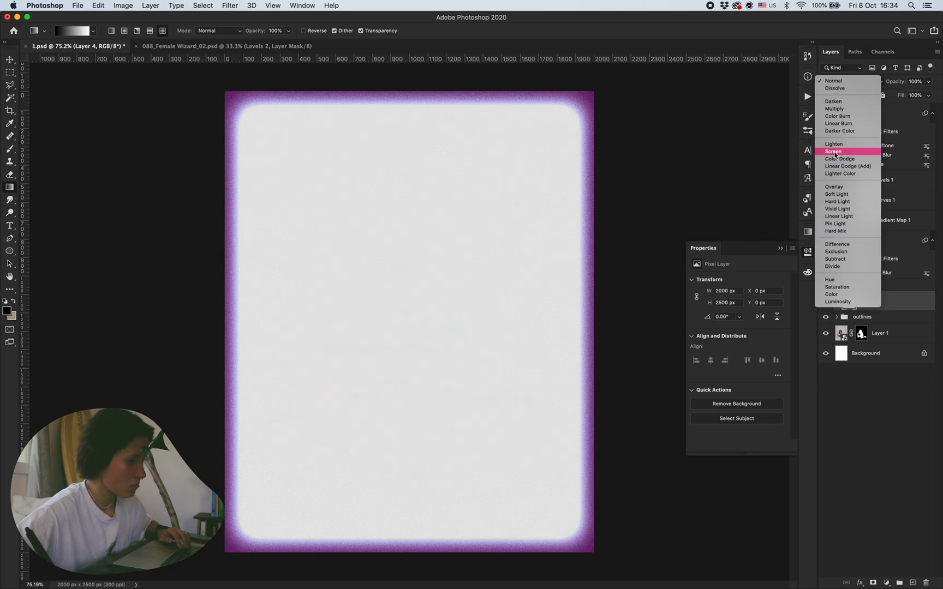
click(834, 108)
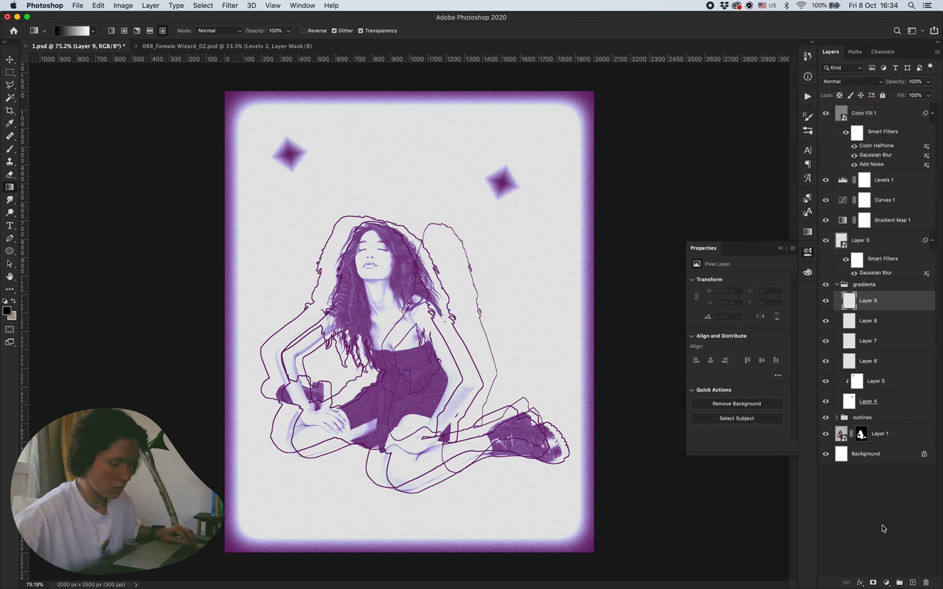
click(852, 82)
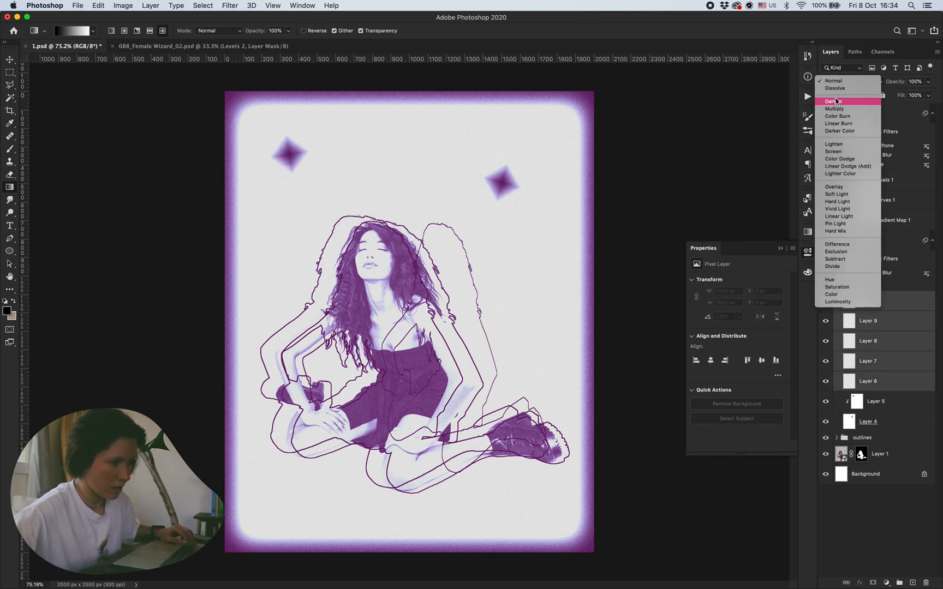
click(835, 100)
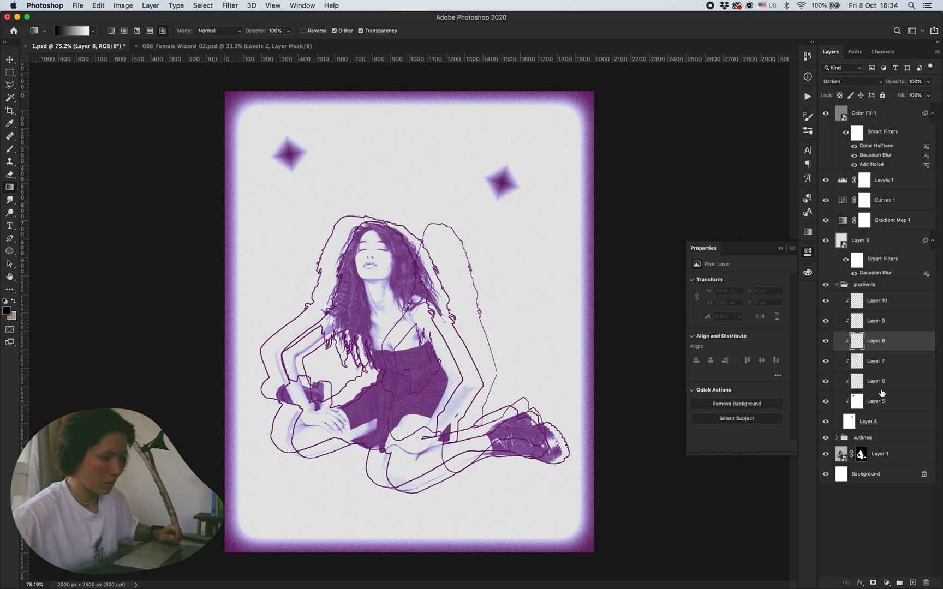
Step: Reposition the Layer 6 and Layer 8 stars and reorder the Levels adjustment
click(875, 381)
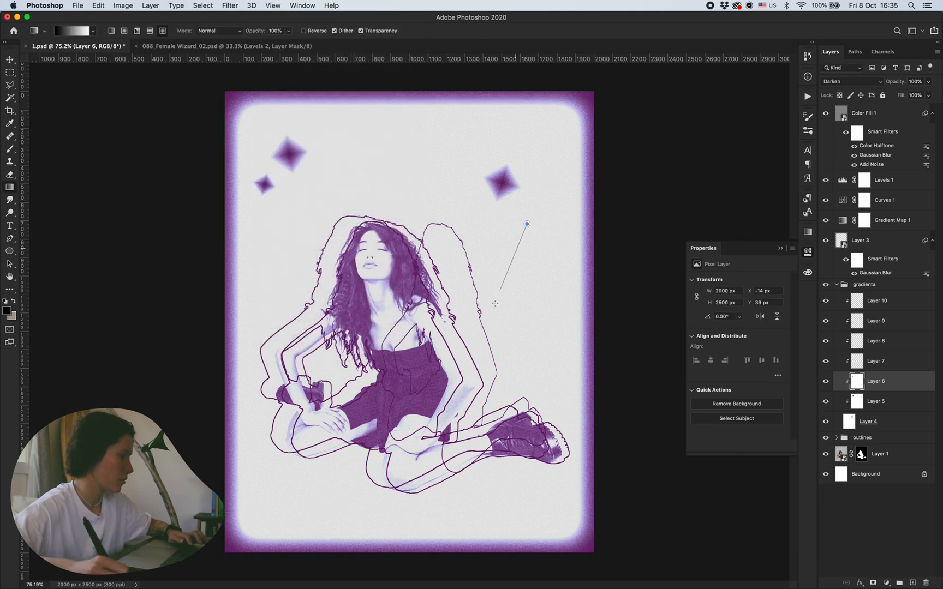
click(875, 361)
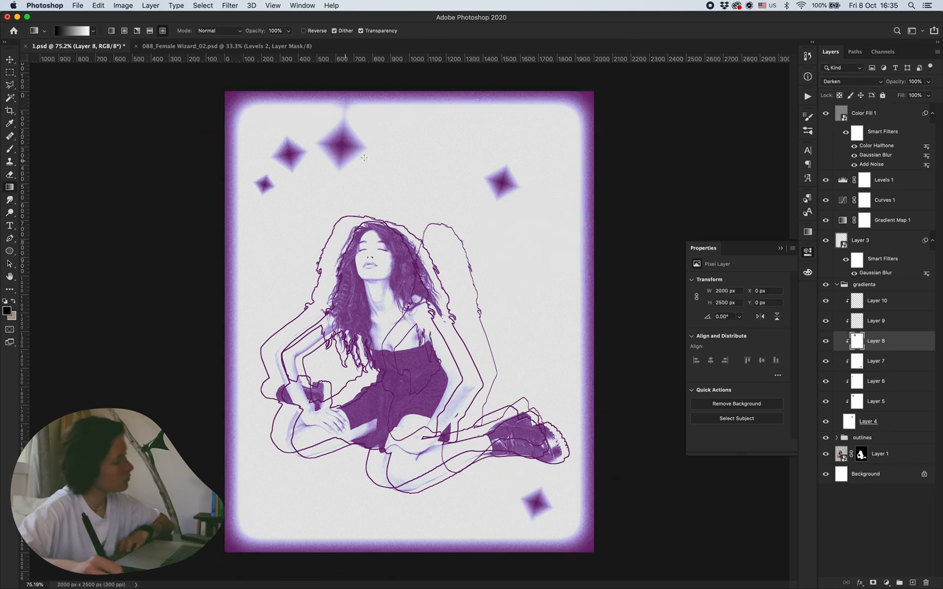
click(883, 179)
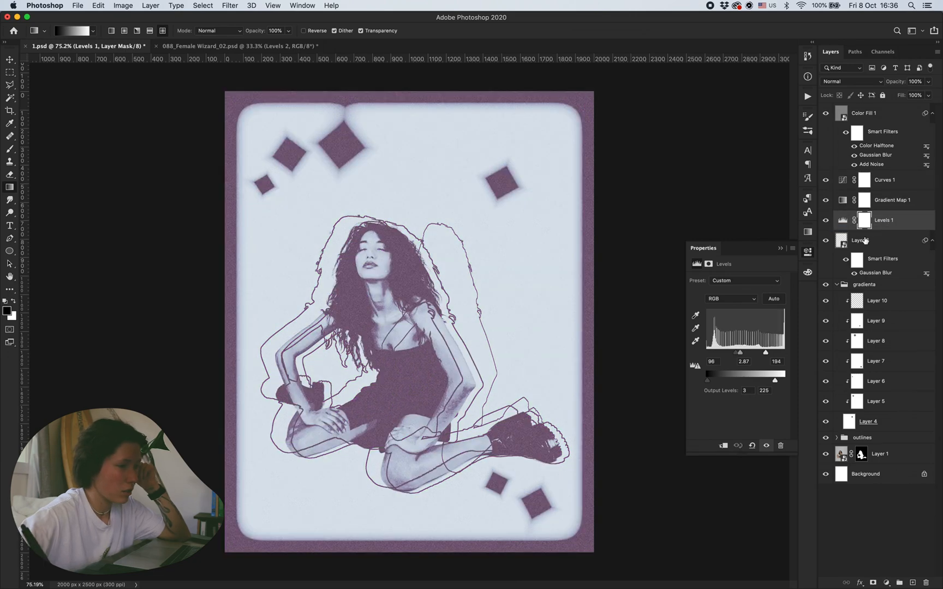
Step: Retune Curves with the Gradient Map toggled off, then open Layer 3's smart object contents
click(883, 200)
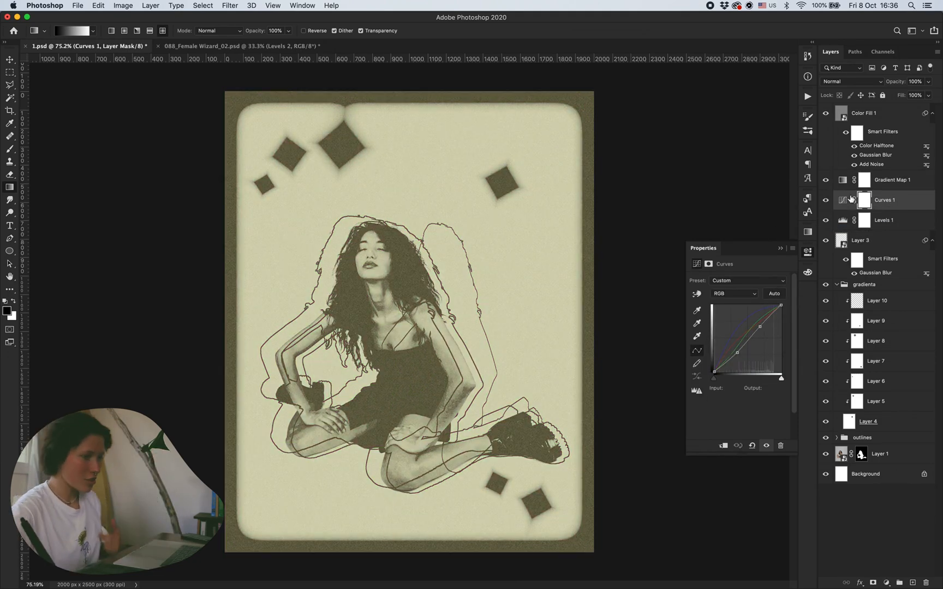
click(892, 178)
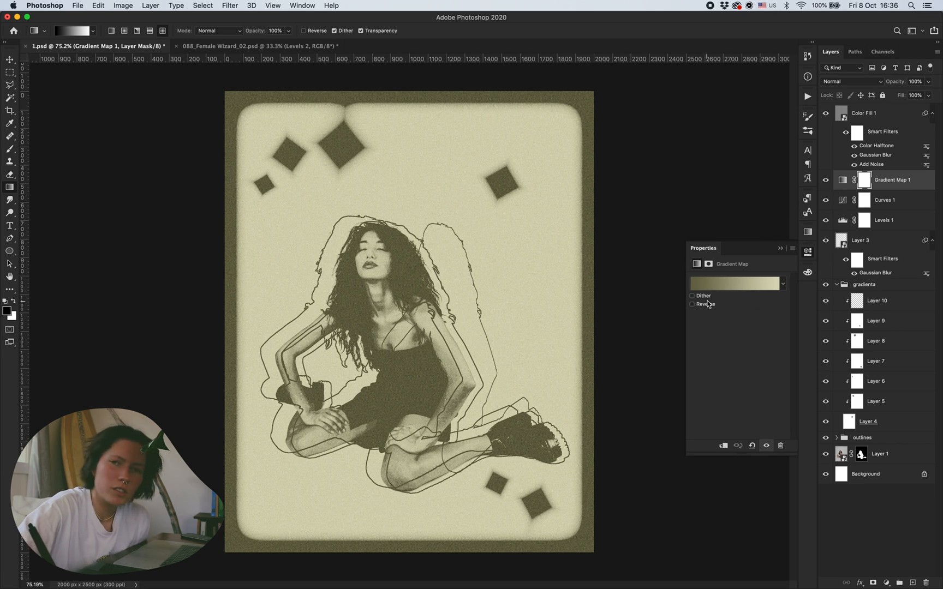
click(883, 220)
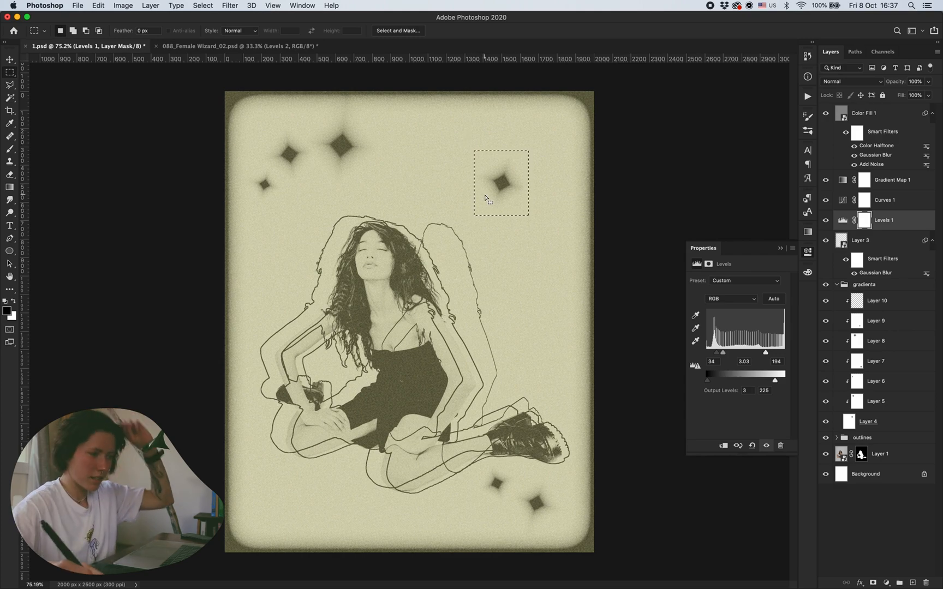
click(883, 200)
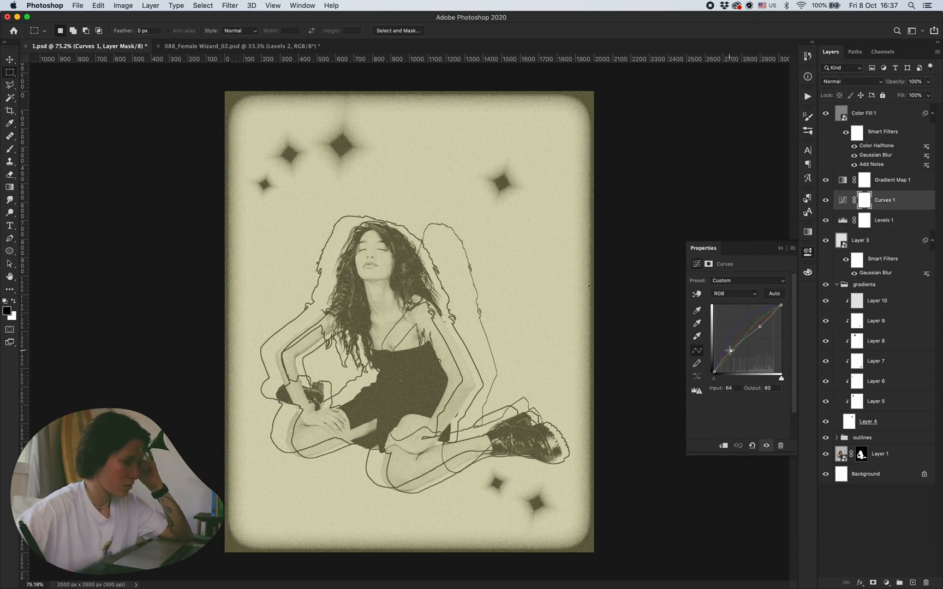
click(892, 179)
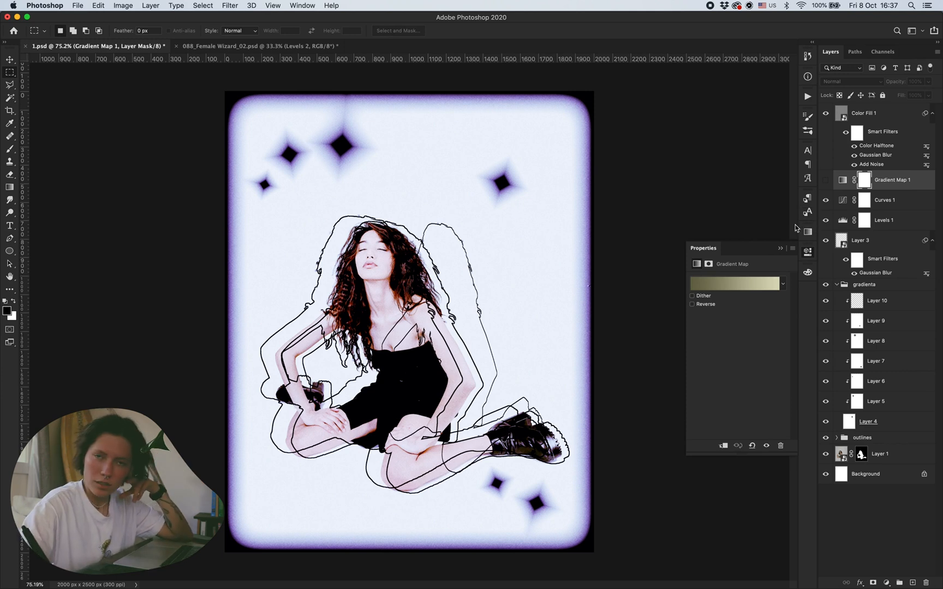
mouse_move(727, 324)
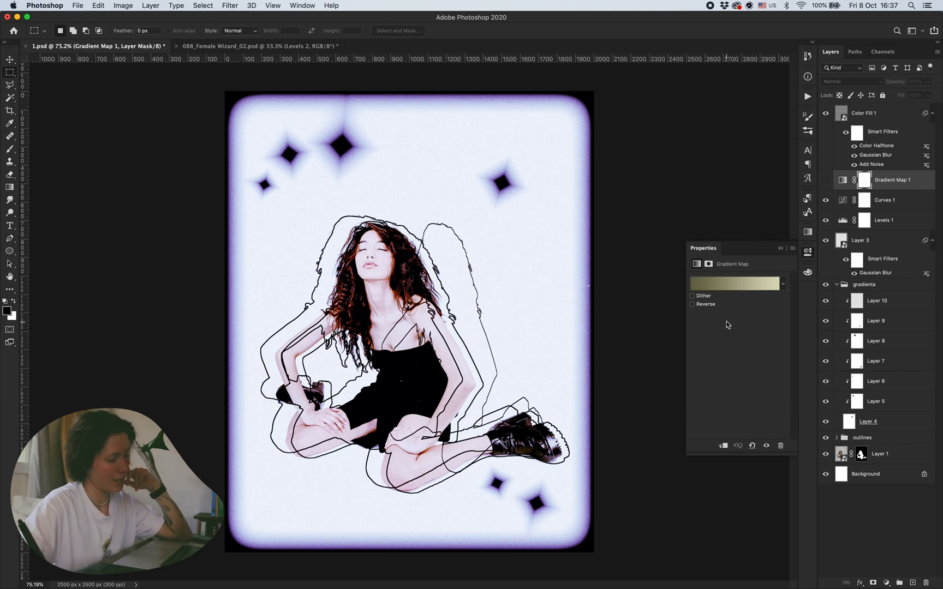
click(860, 240)
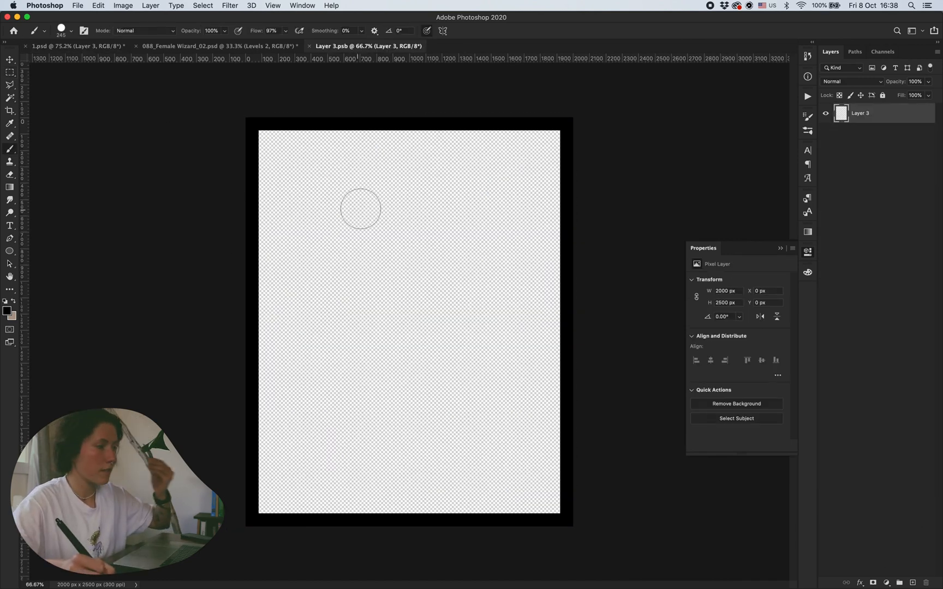
mouse_move(328, 246)
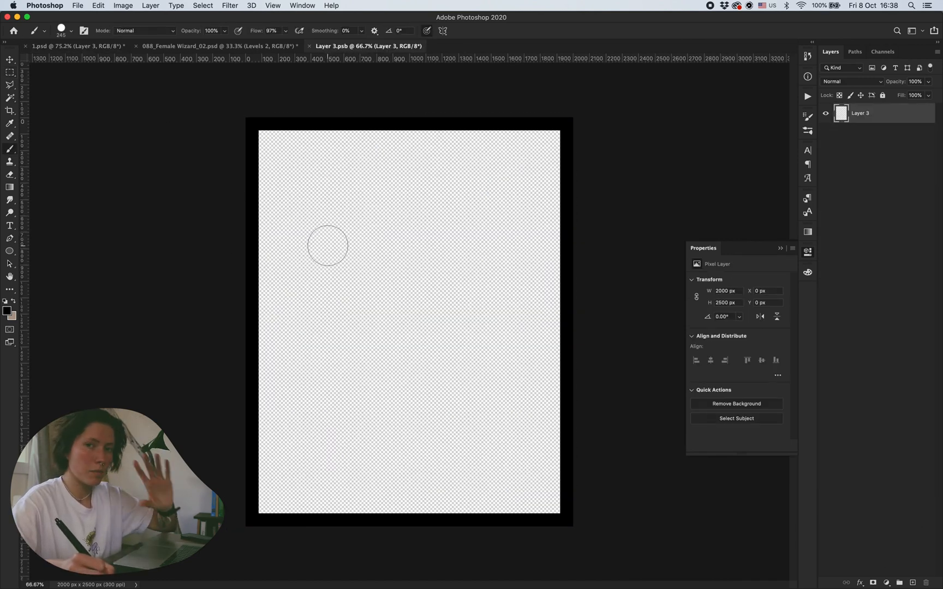
mouse_move(246, 199)
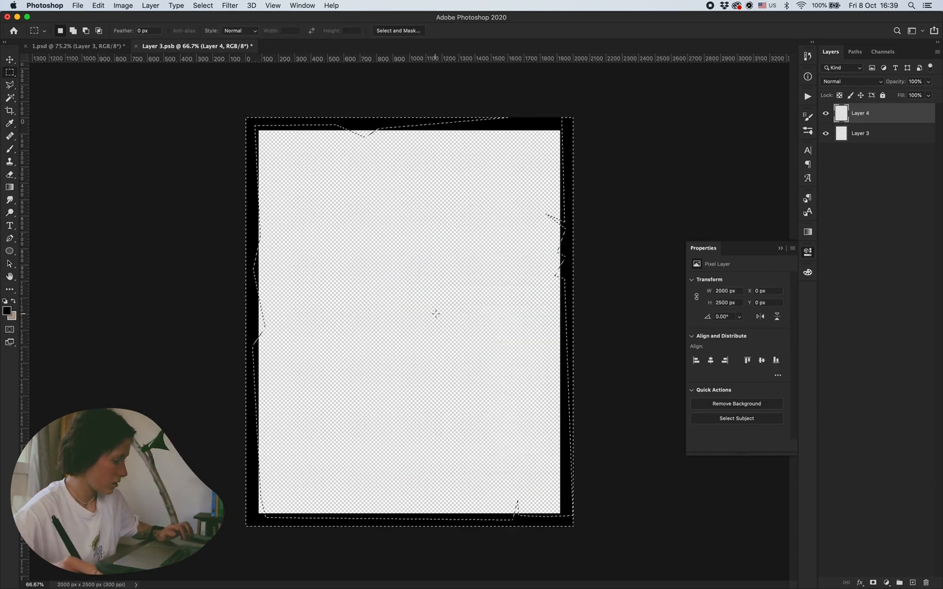
Step: Save and close Layer 3.psb to return to the main 1.psd artwork
click(72, 46)
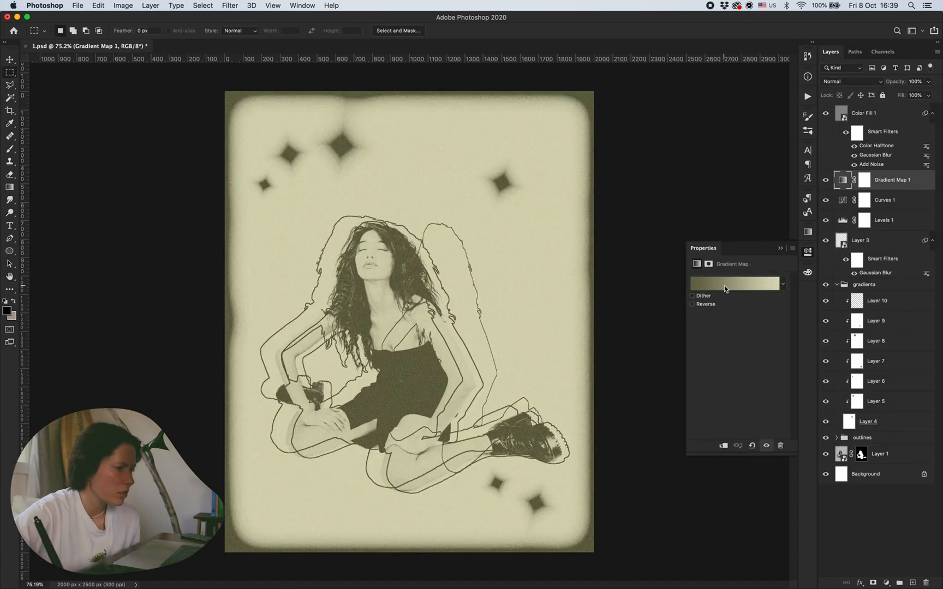
Step: Preview several Iridescent presets and a Cloud preset for the Gradient Map
click(733, 284)
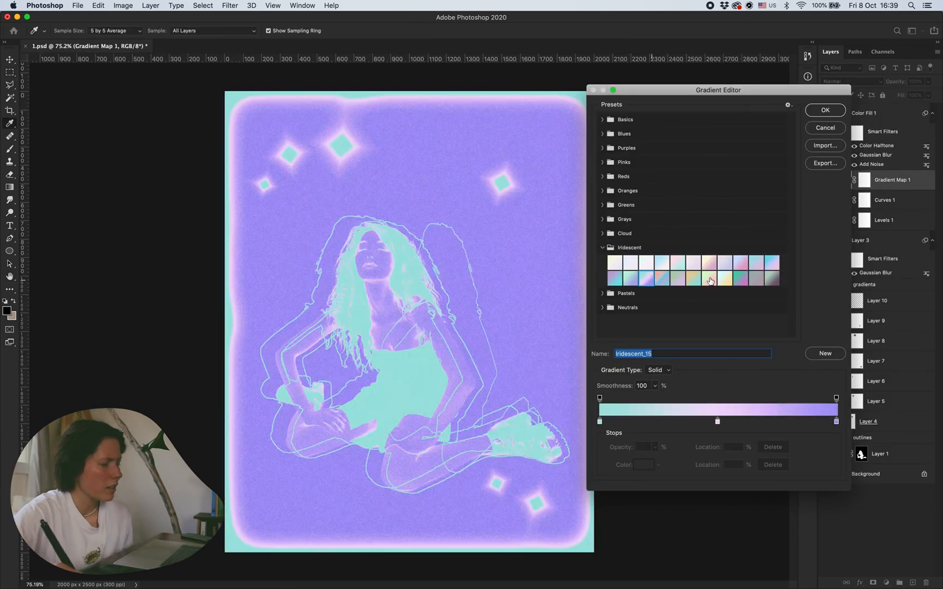
click(723, 279)
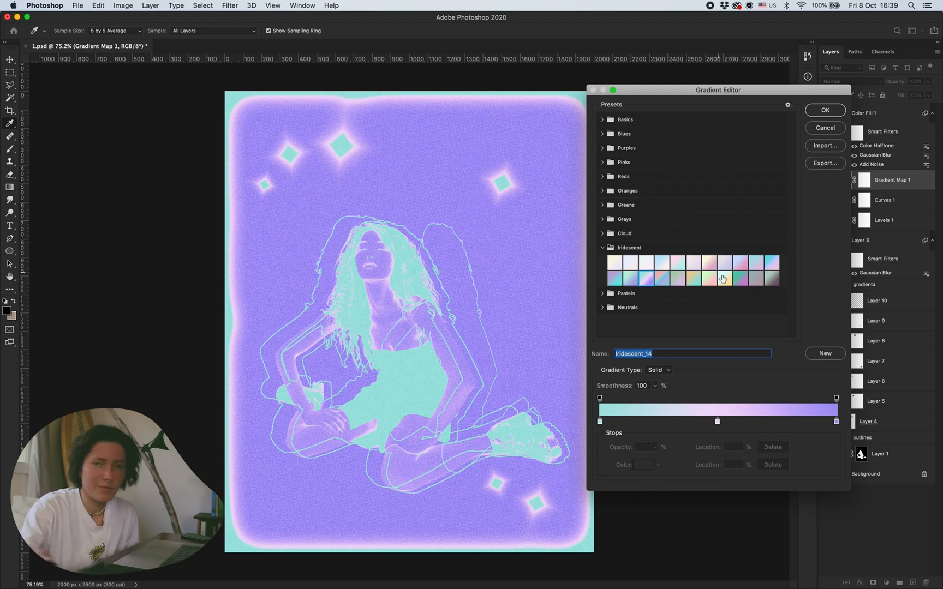
click(729, 279)
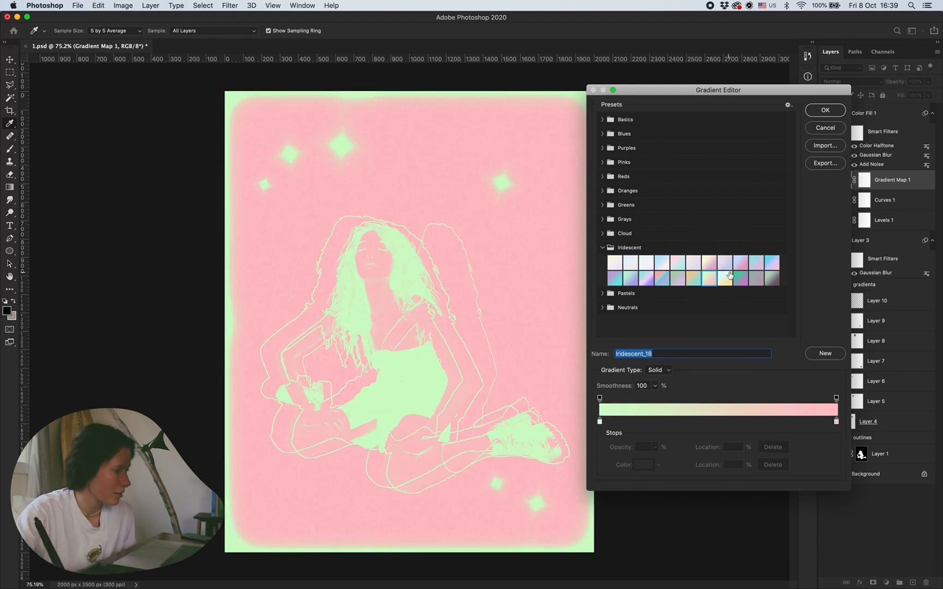
click(711, 261)
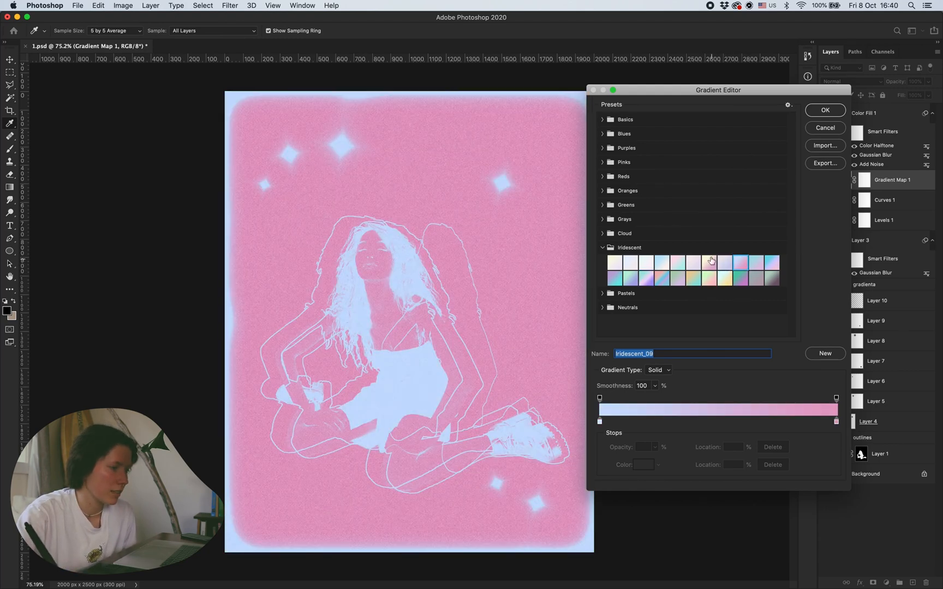
click(630, 278)
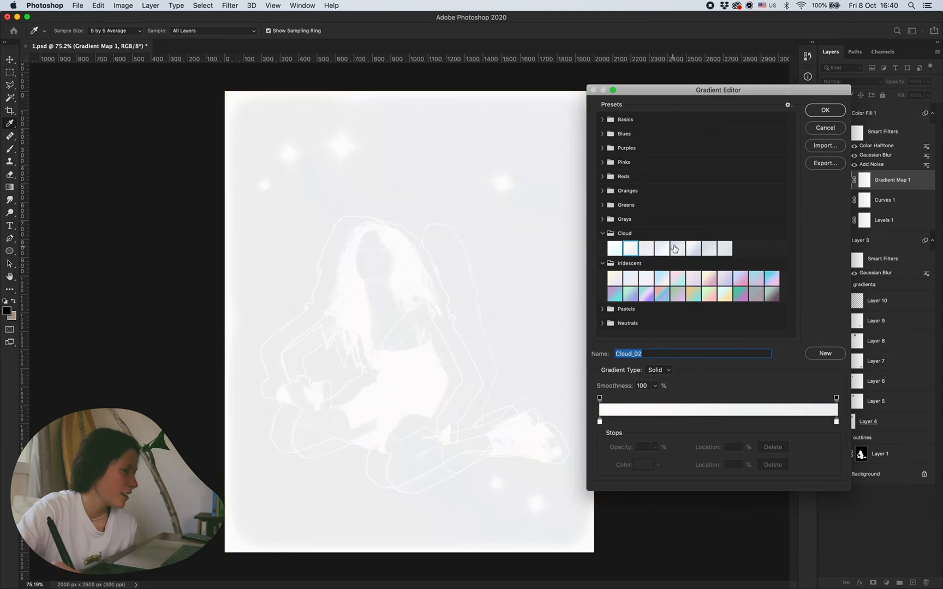
click(825, 110)
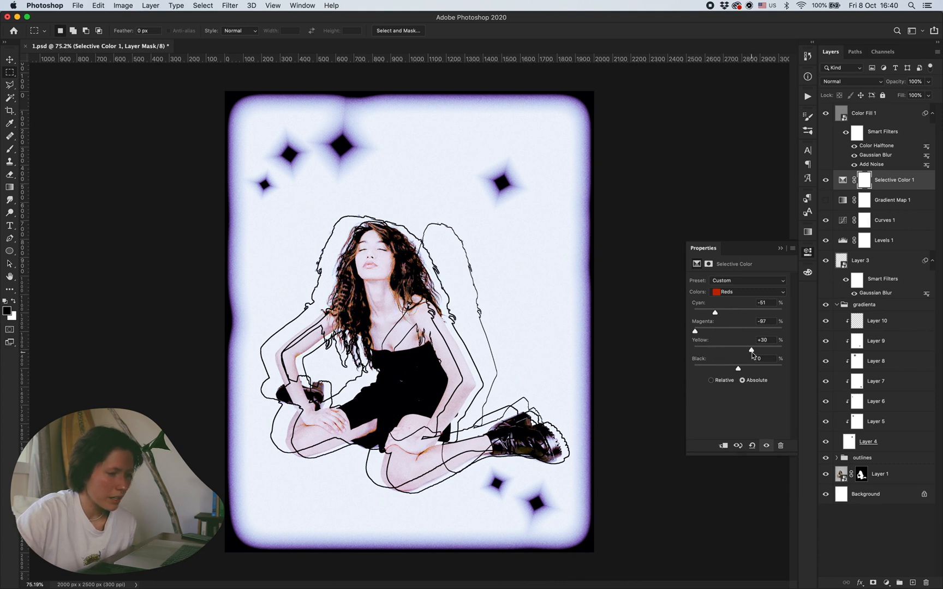
Step: Tune Selective Color's Yellows, Greens and Magentas, warming the hair to golden brown
click(747, 291)
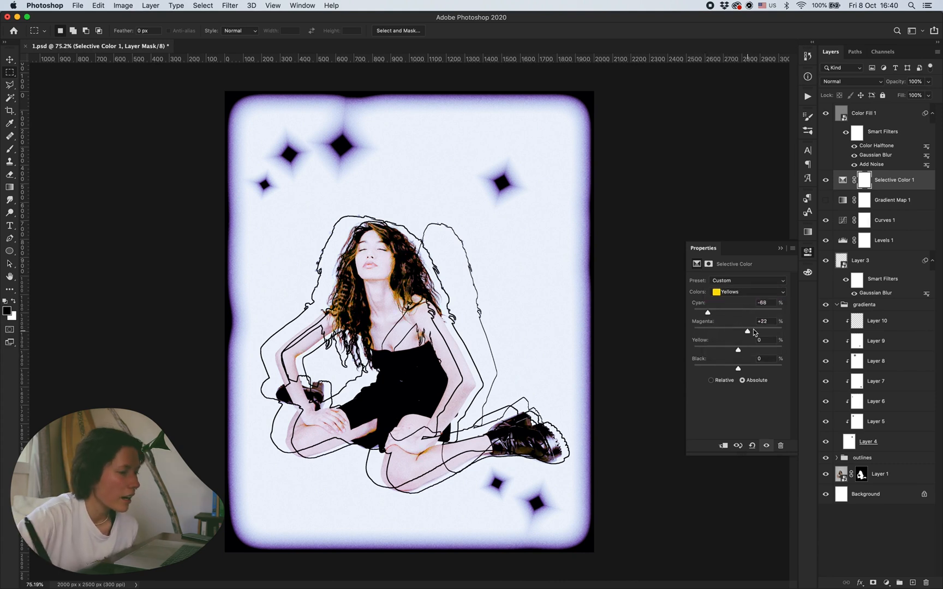
click(747, 291)
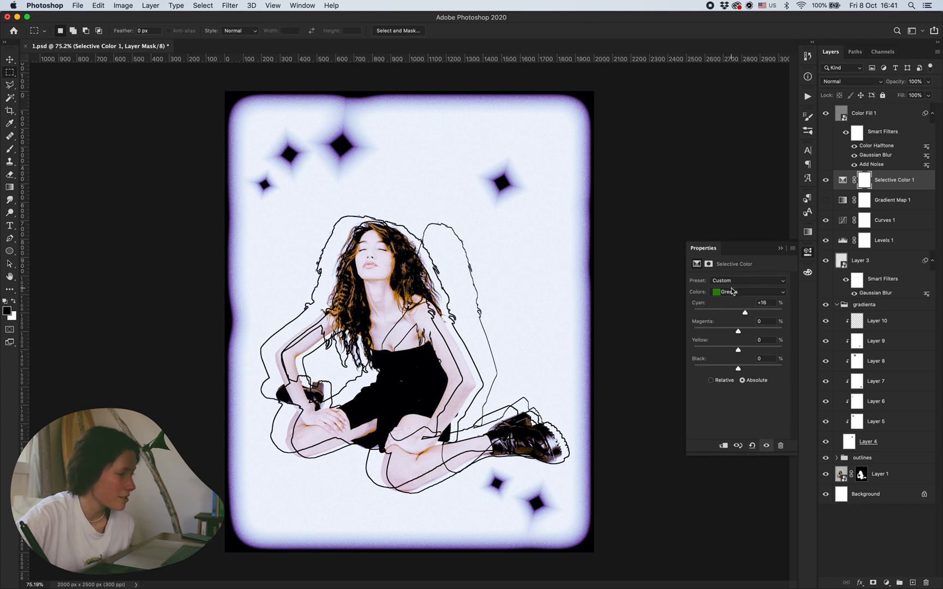
click(748, 292)
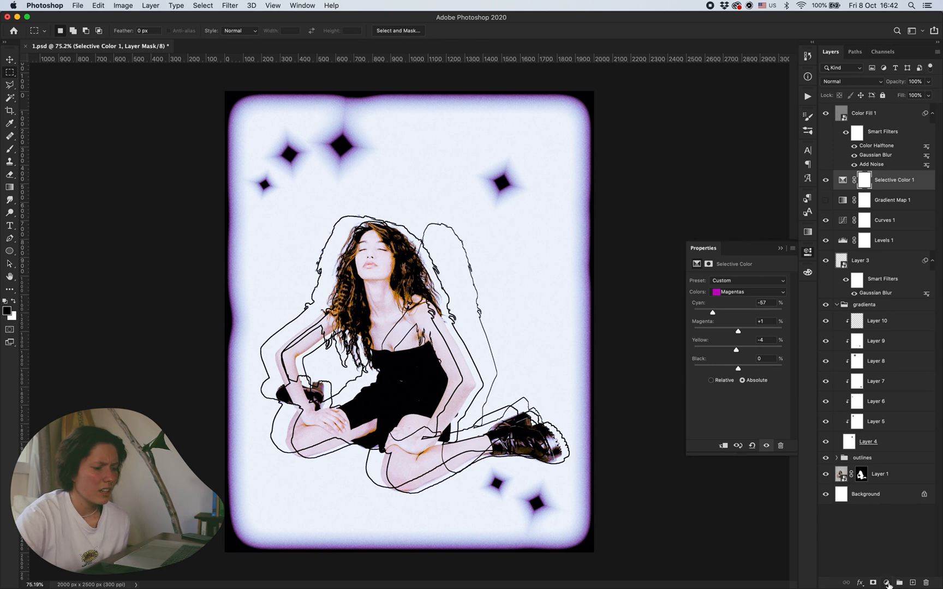
click(887, 582)
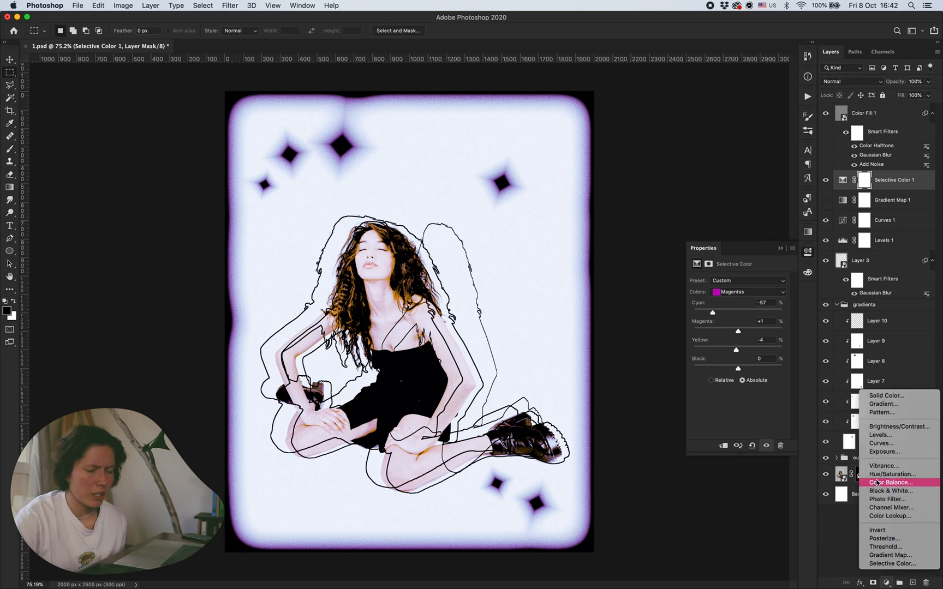
Step: Add a Color Balance layer tuned across midtones, shadows and highlights
click(891, 482)
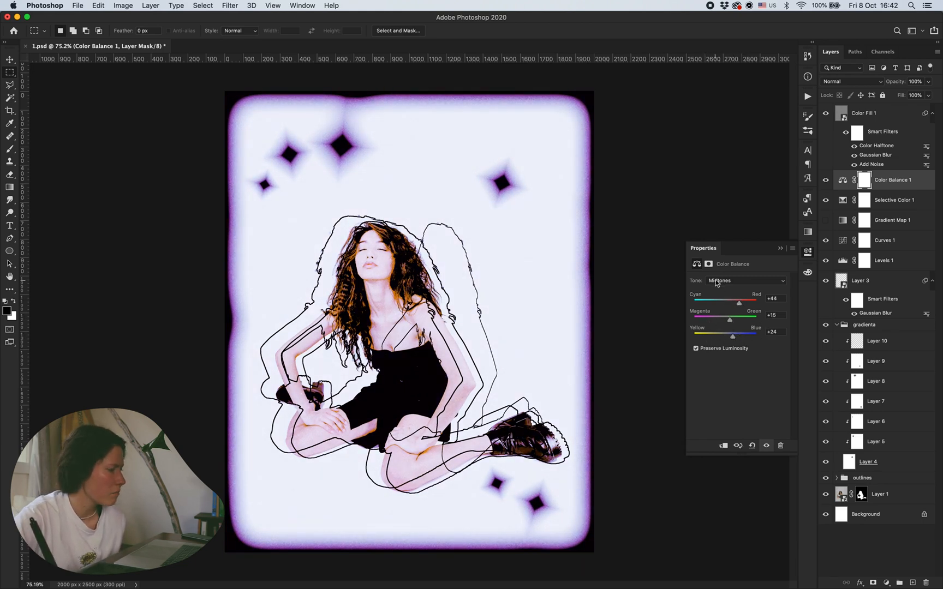
click(745, 280)
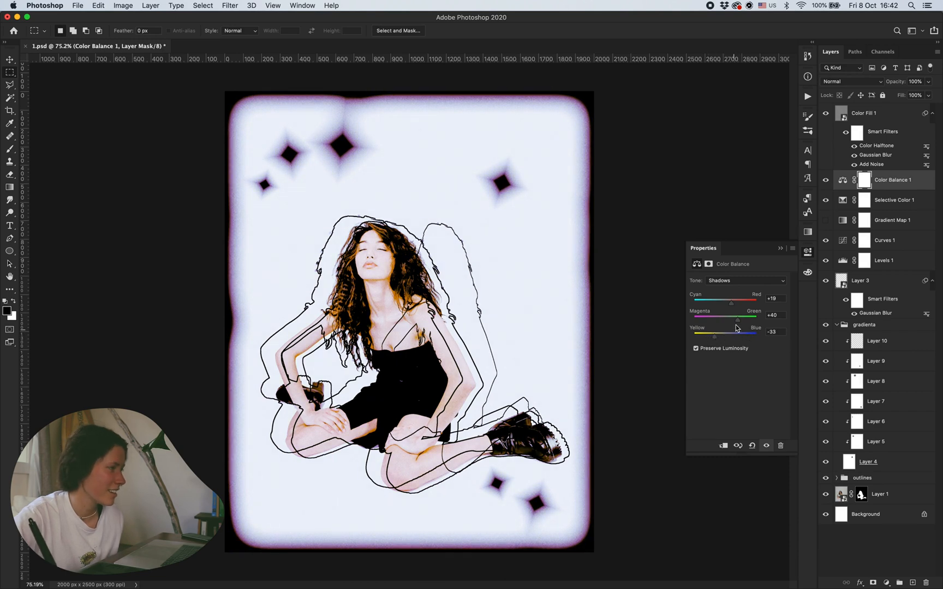
click(744, 281)
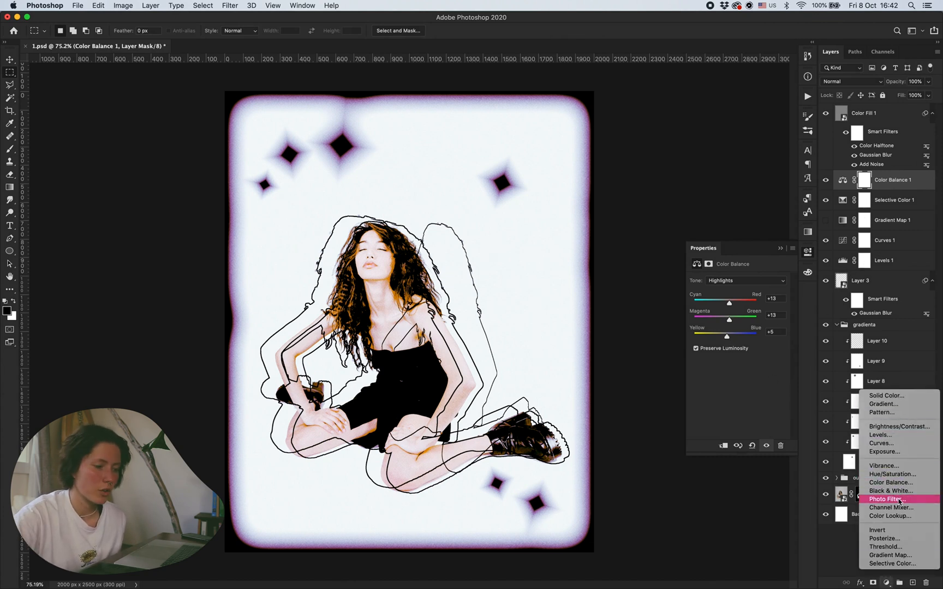
mouse_move(890, 490)
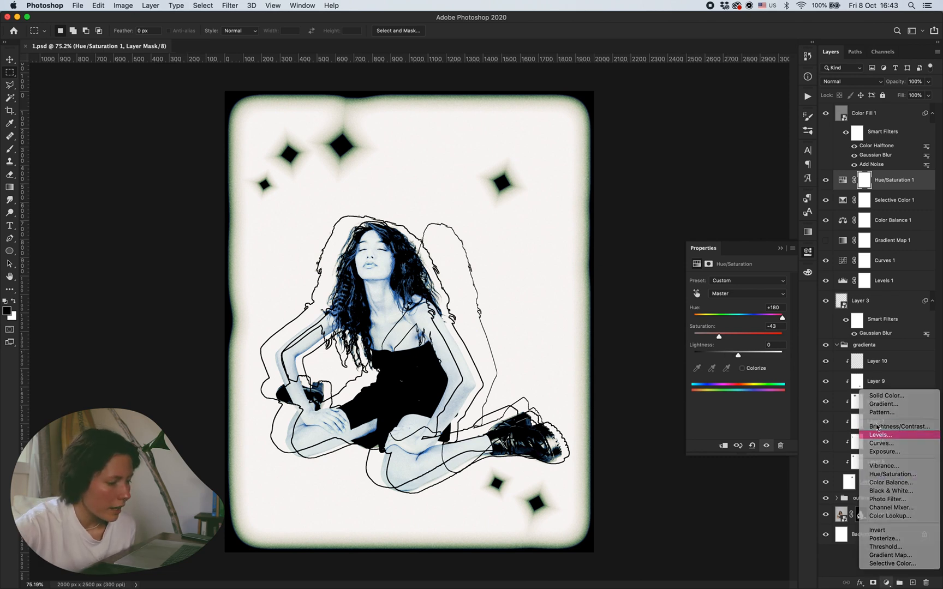
Step: Add Levels at 71/1.83/255 with output 29–234, then select the portrait photo layer
click(879, 434)
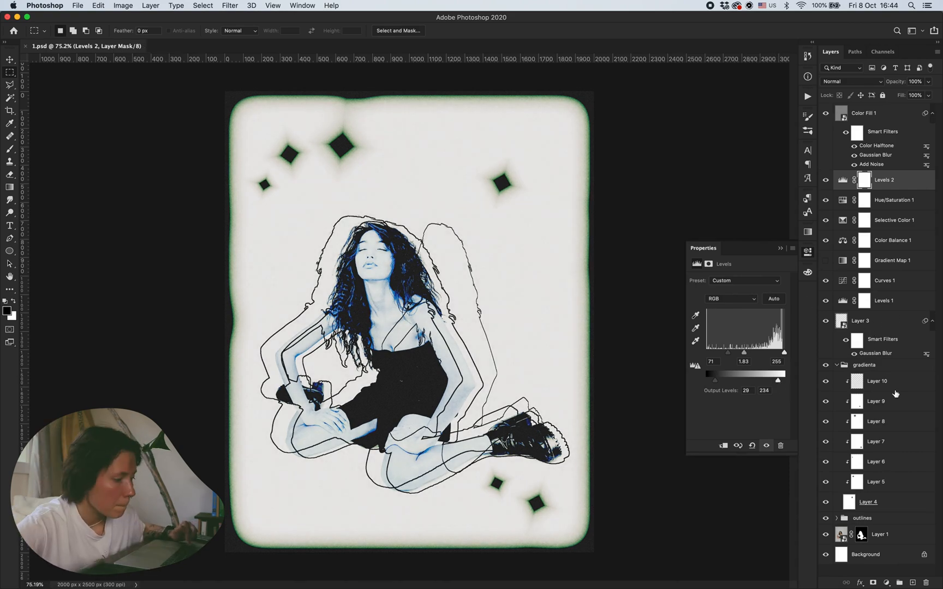
click(878, 534)
text(1)
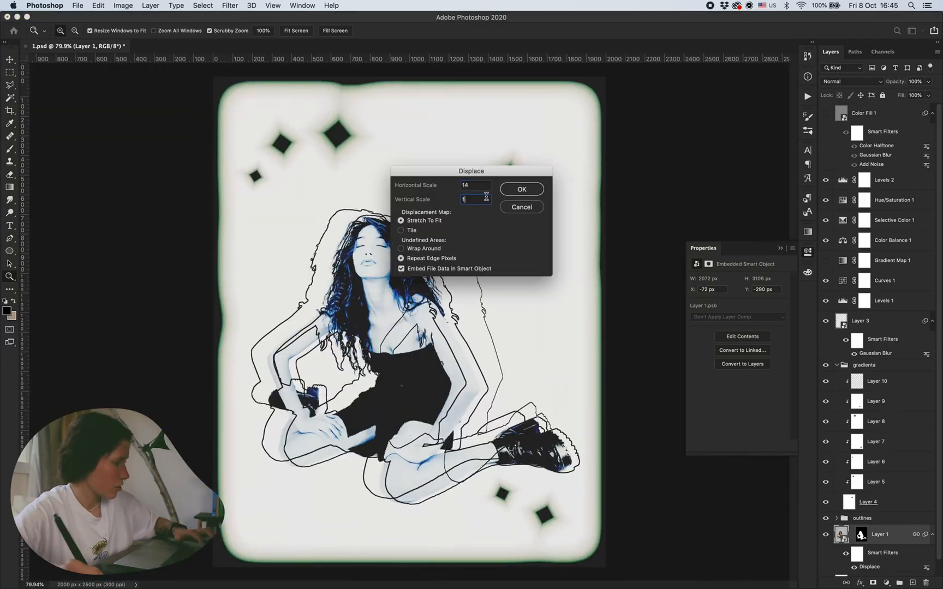
Step: Apply Displace to the portrait blended at Luminosity 41%, then select the gradienta group
click(520, 188)
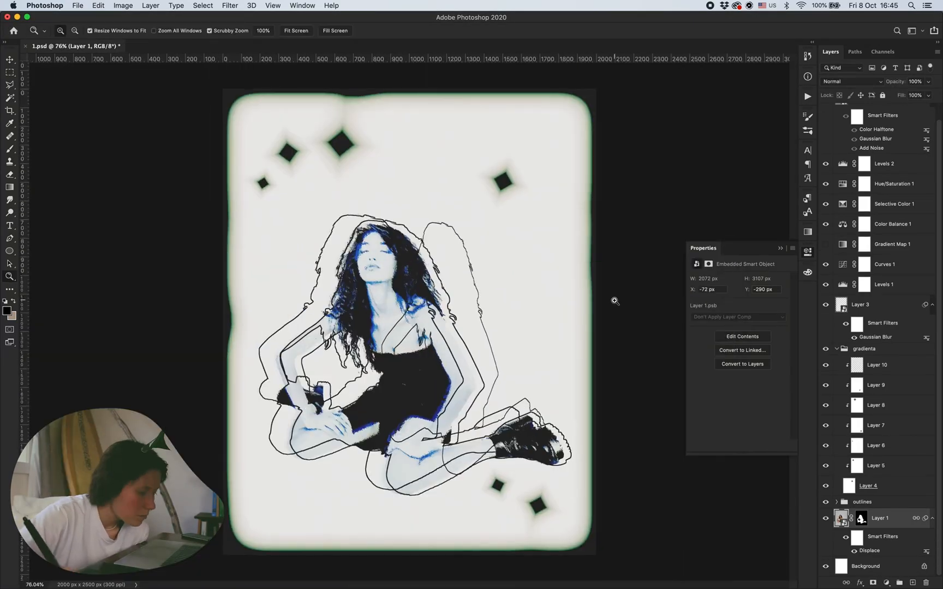
click(842, 81)
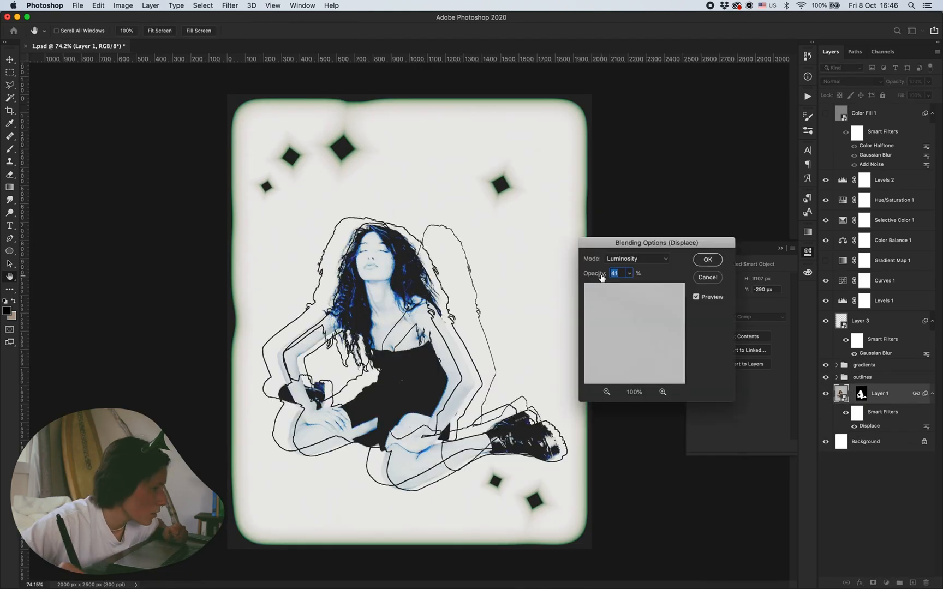
click(707, 259)
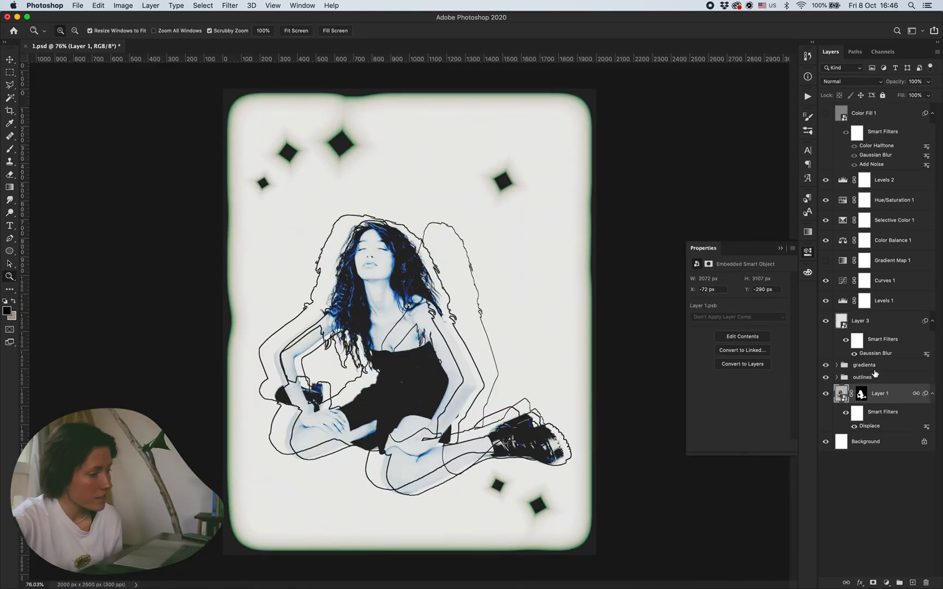
click(863, 365)
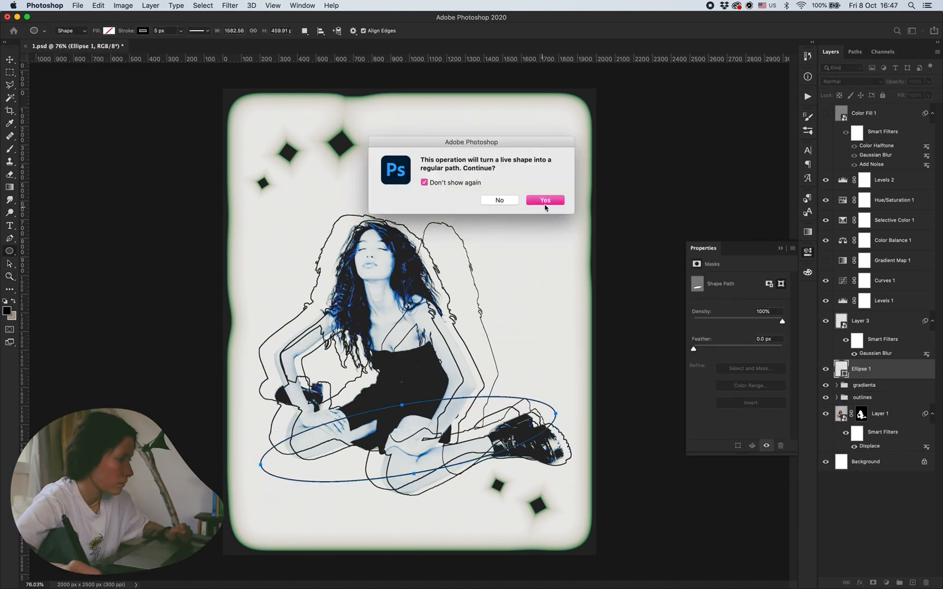
Step: Convert the ellipse to a path, place the top ring copy, and select the ring layers
click(544, 200)
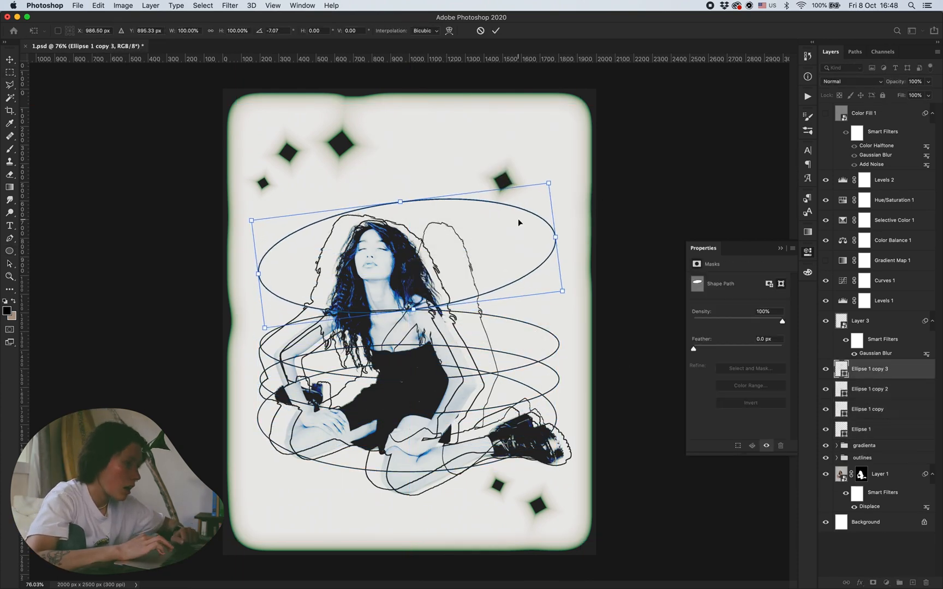
click(878, 394)
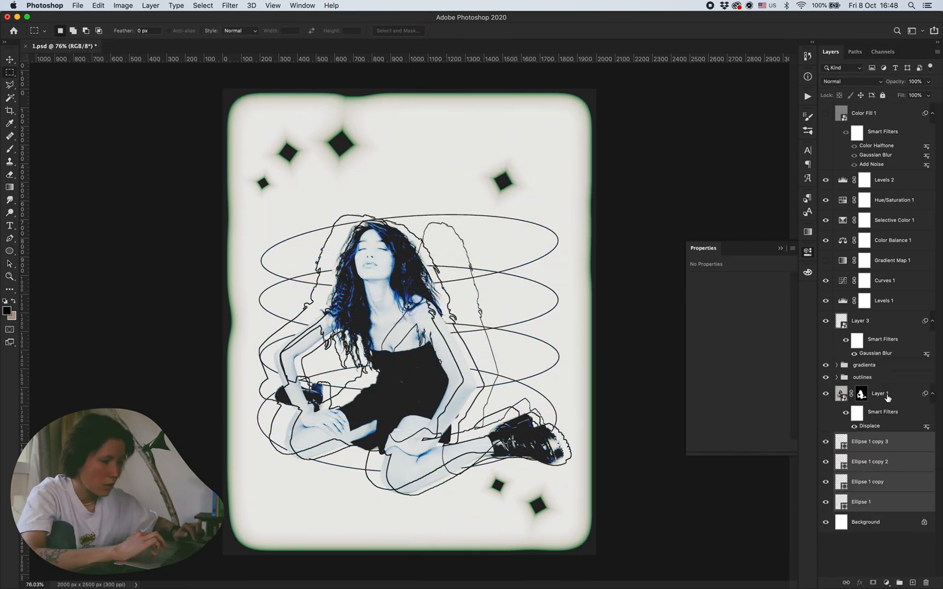
click(868, 368)
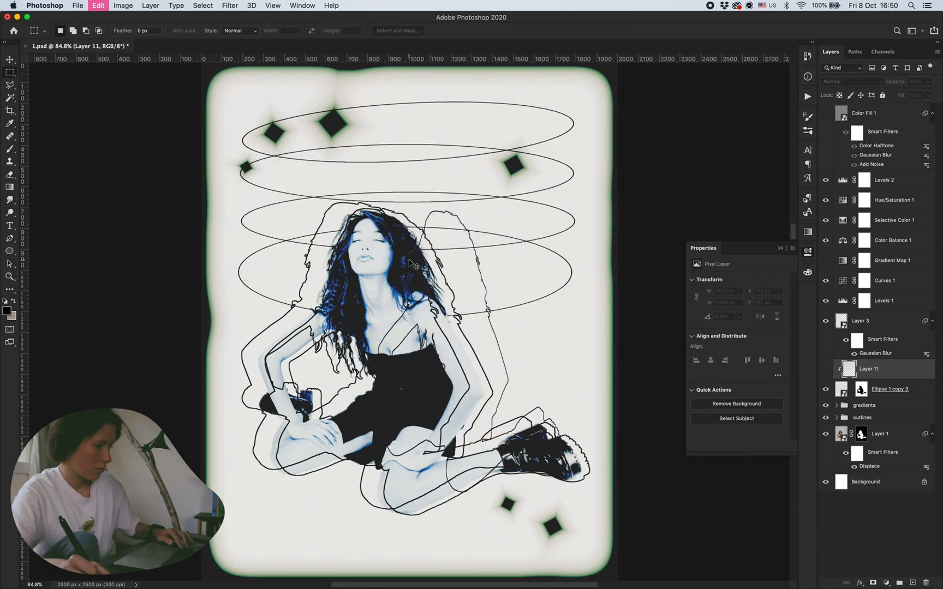
Step: Blur the new layer with a radius-59 Gaussian Blur and add a layer mask
click(251, 6)
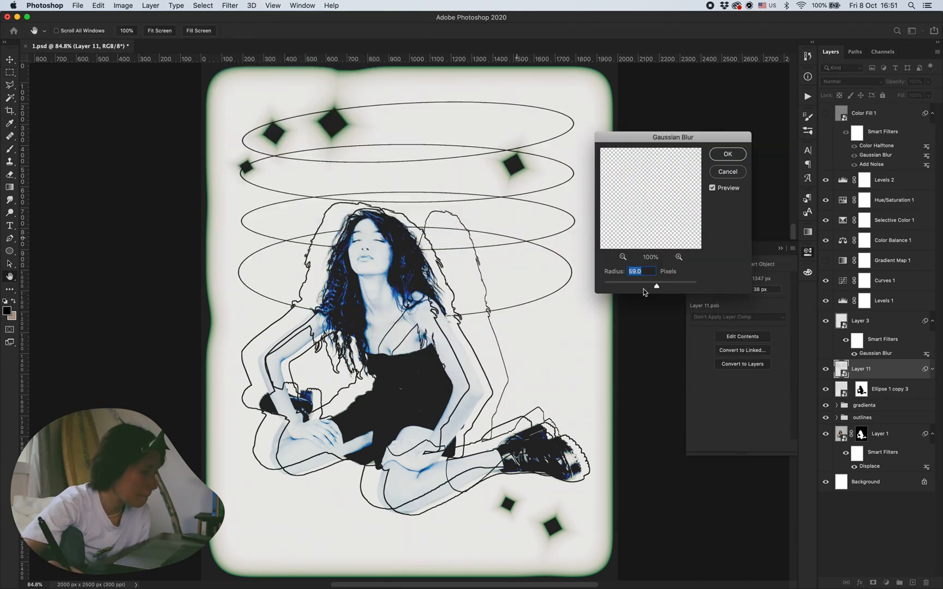
click(727, 154)
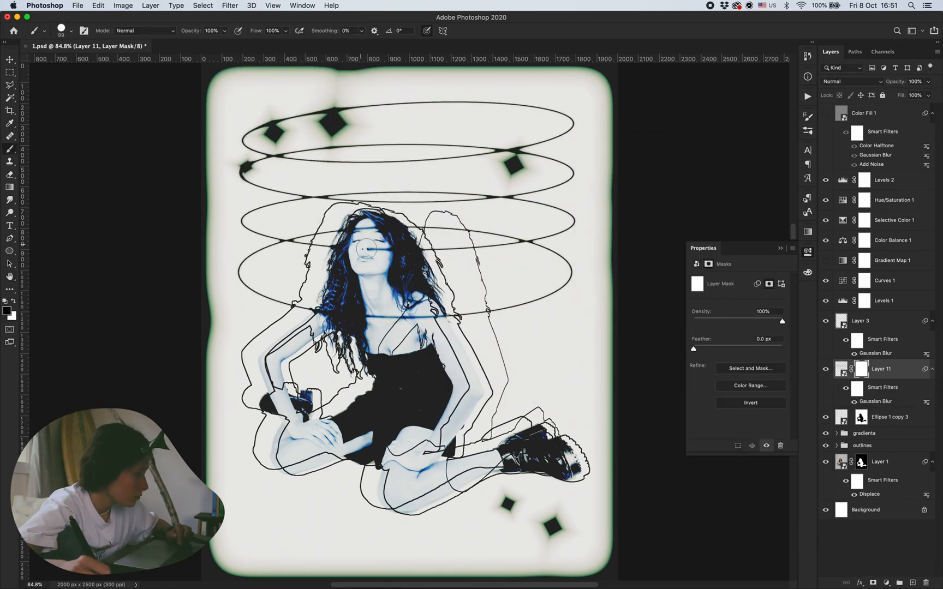
click(864, 432)
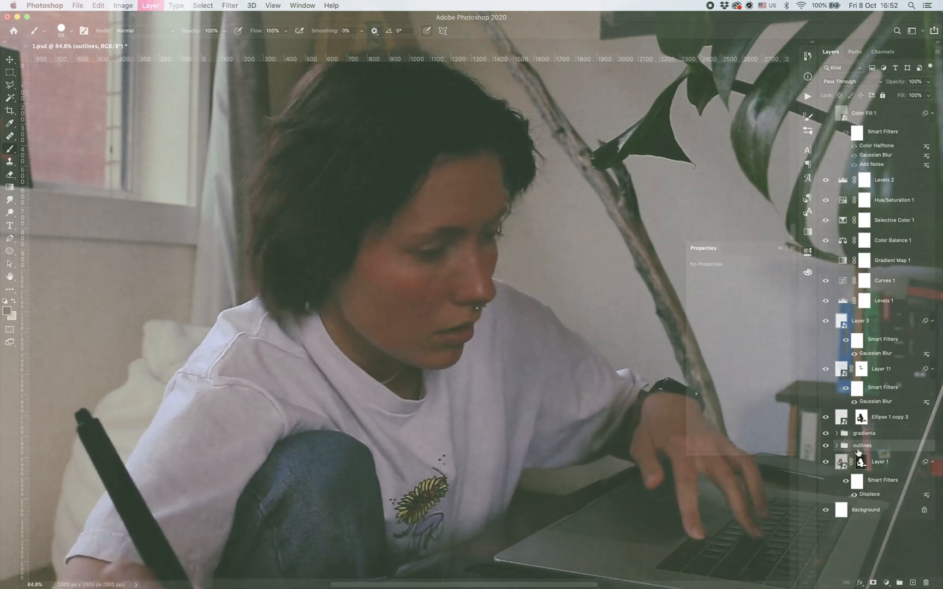
Step: Duplicate and merge the outlines group, then Gaussian-blur the copy at radius 7.8
right_click(861, 445)
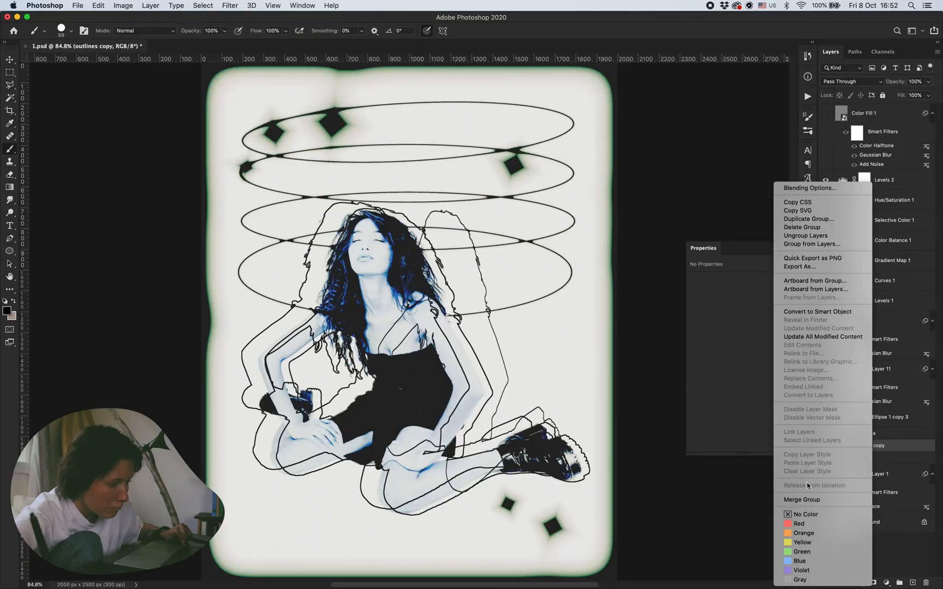
mouse_move(809, 187)
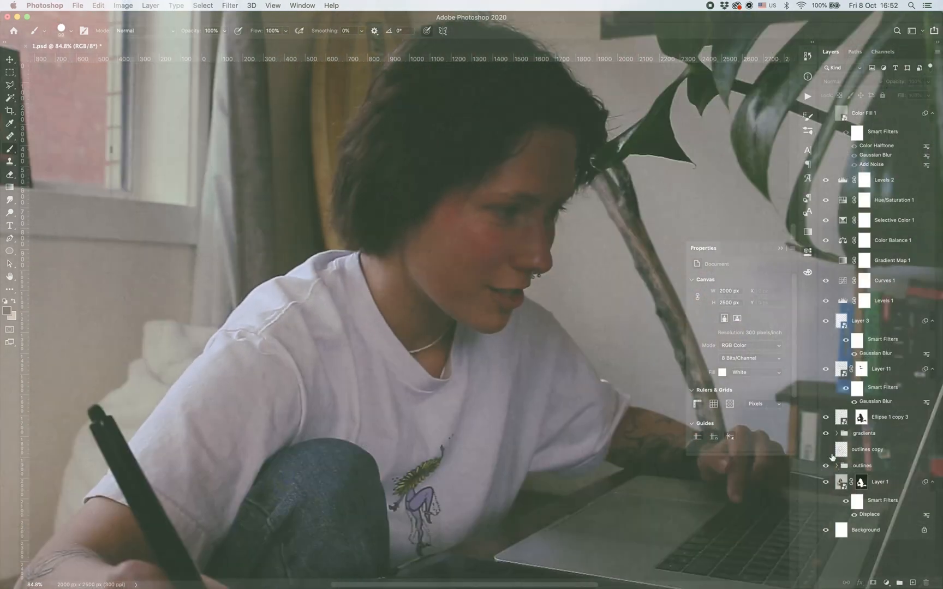
click(867, 449)
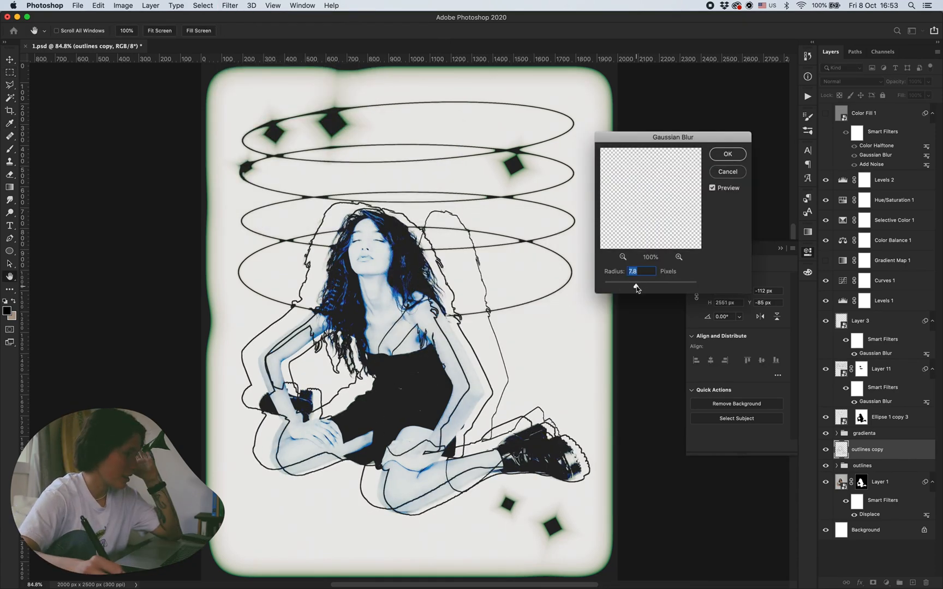
click(726, 153)
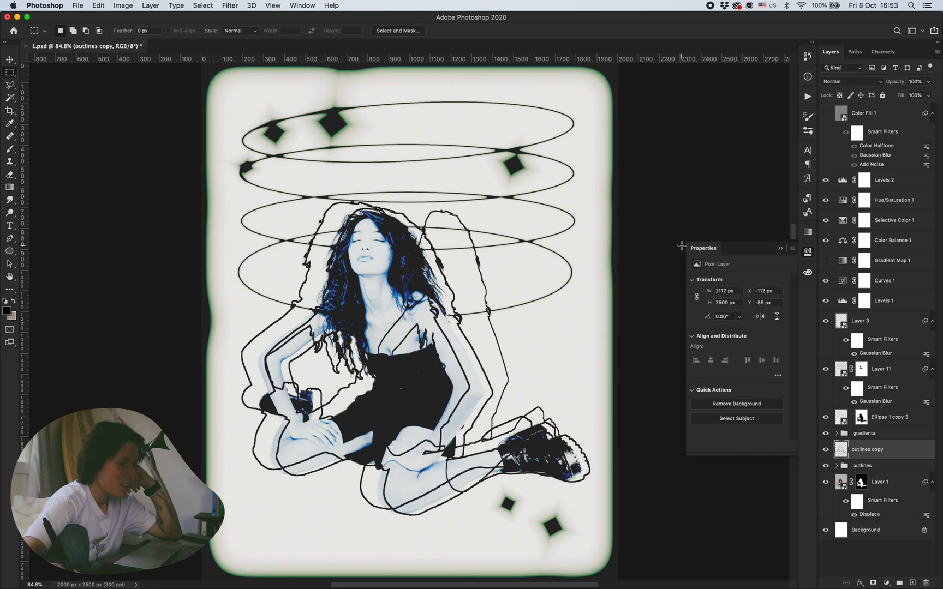
Step: Add Hue/Saturation 2 above the gradienta group and retune Levels 2's green and blue channels
click(862, 445)
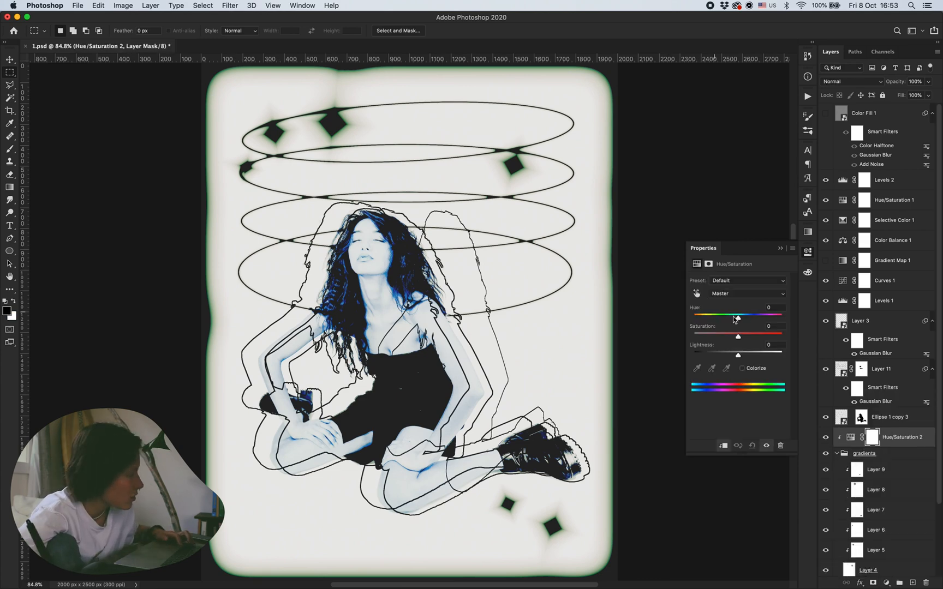
click(884, 179)
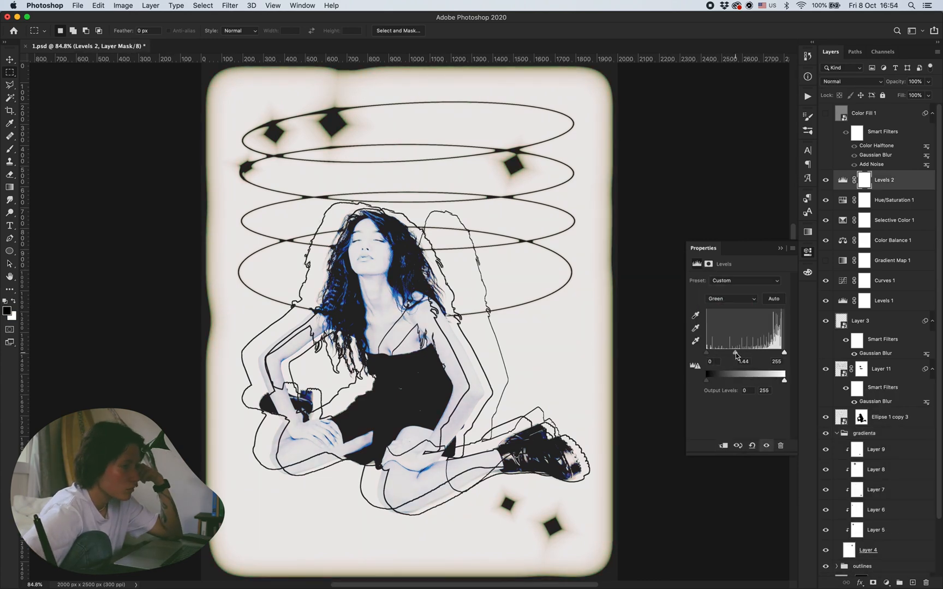
click(730, 299)
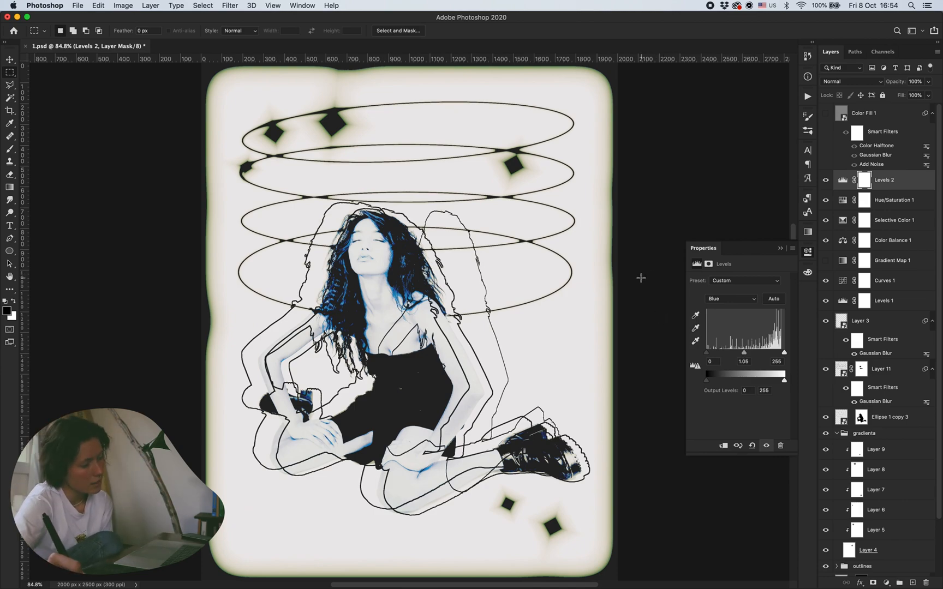